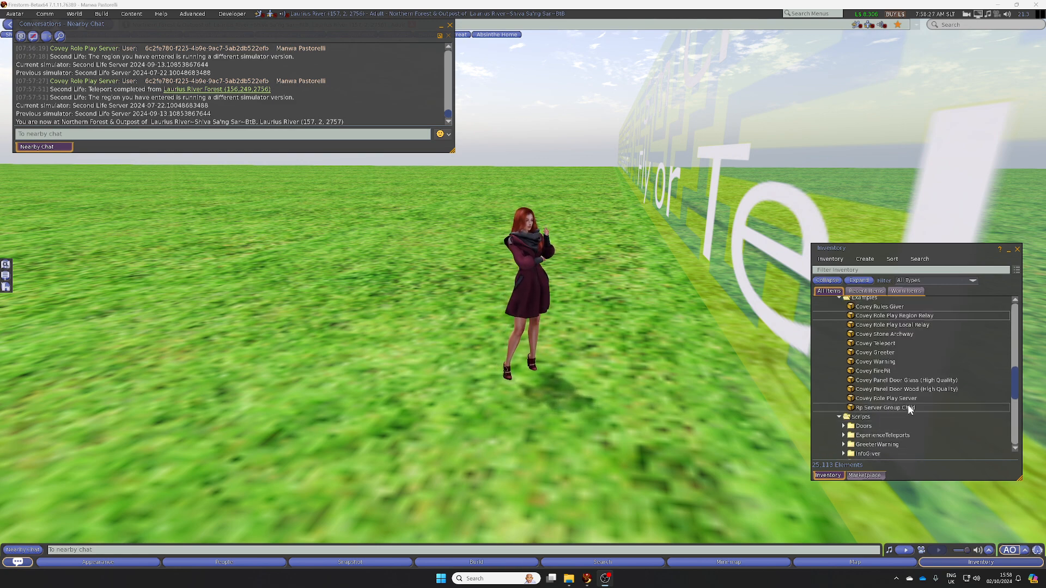
Step: Rez the Covey Role Play Server from inventory and change its server number via ServerNo
{"action": "scroll", "scroll_direction": "down", "scroll_amount": 3}
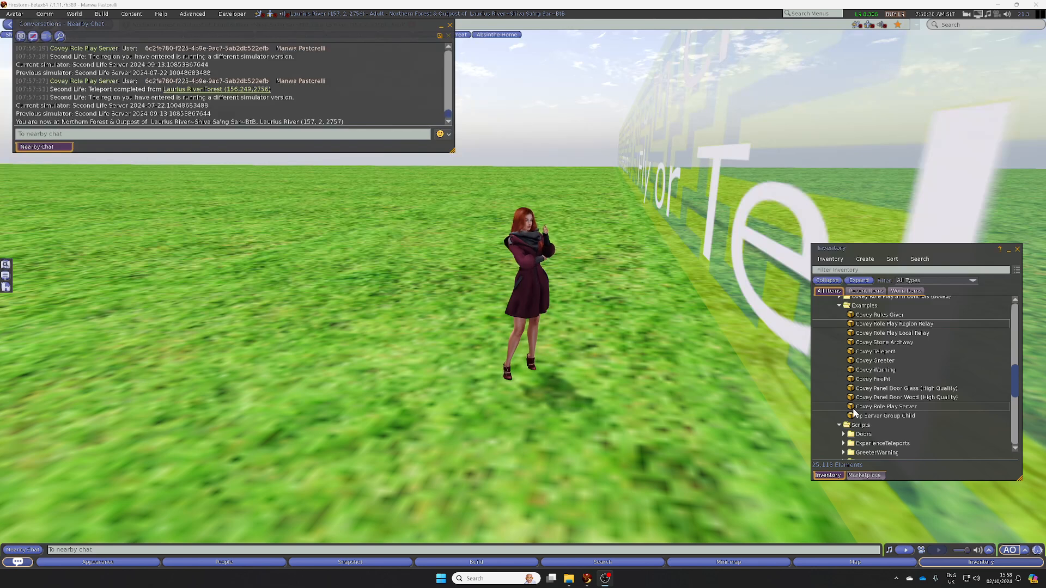
{"action": "left_click", "coordinate": [886, 407]}
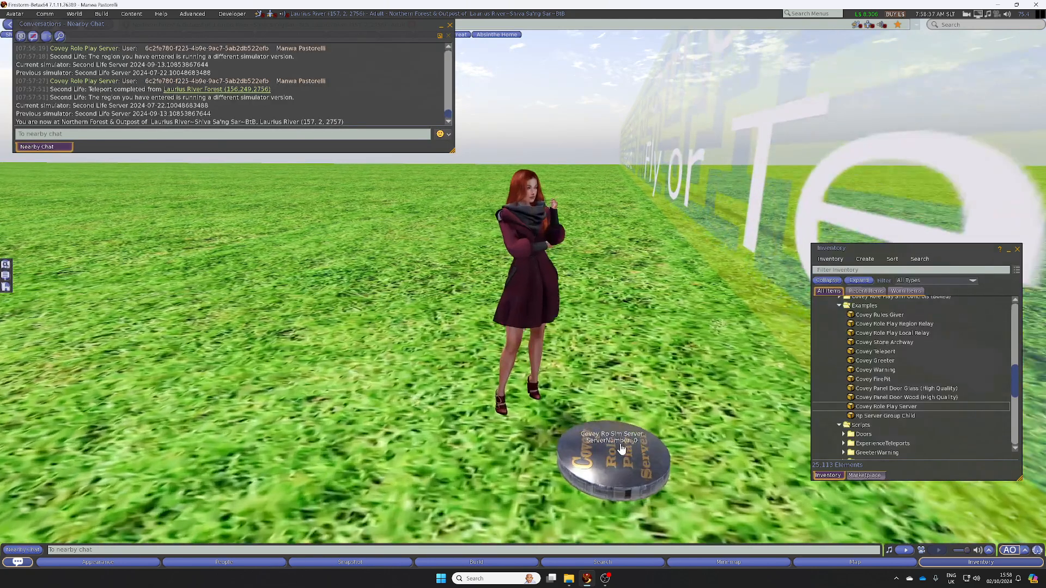
{"action": "left_click", "coordinate": [612, 460]}
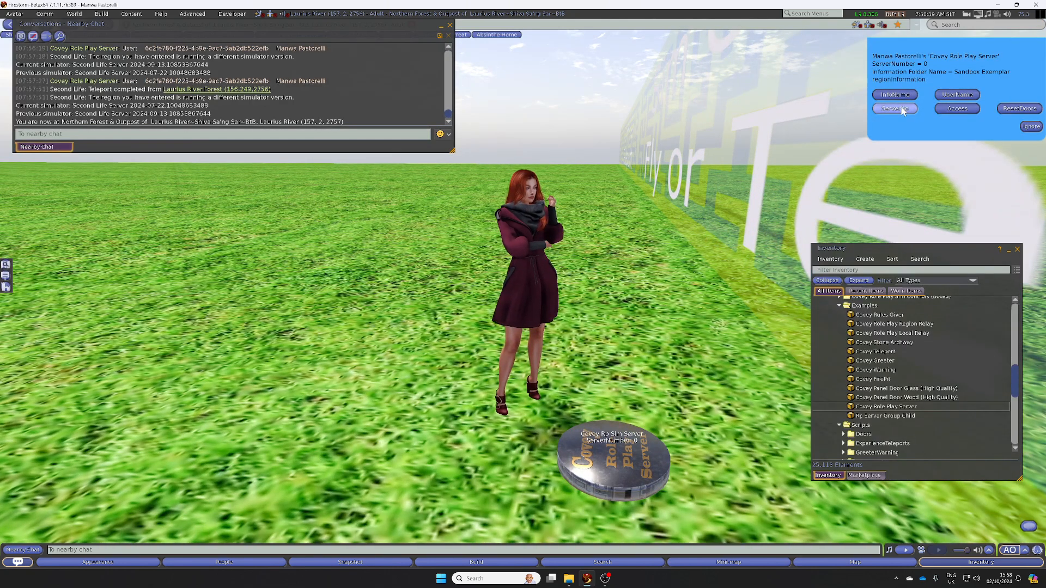
{"action": "left_click", "coordinate": [893, 109]}
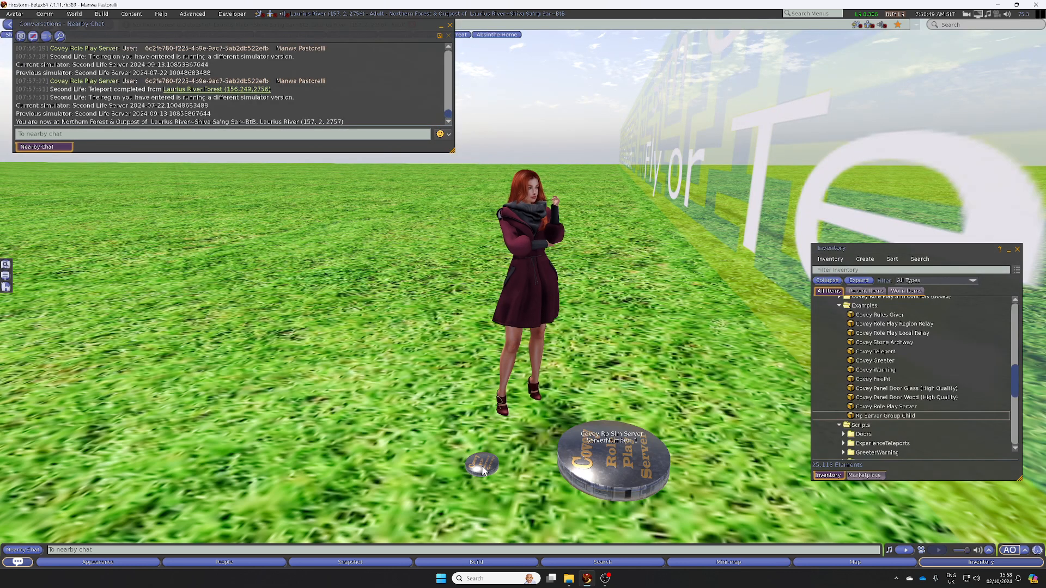
Step: Assign the Rp Server Group Child disc to the Covey Stores group and close the Build window
{"action": "right_click", "coordinate": [478, 464]}
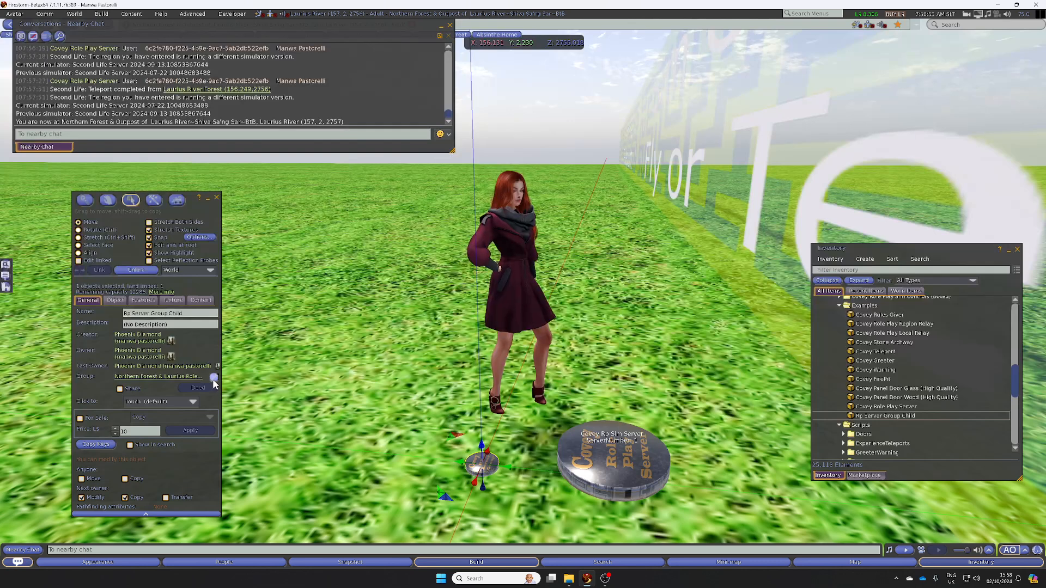
{"action": "left_click", "coordinate": [214, 379]}
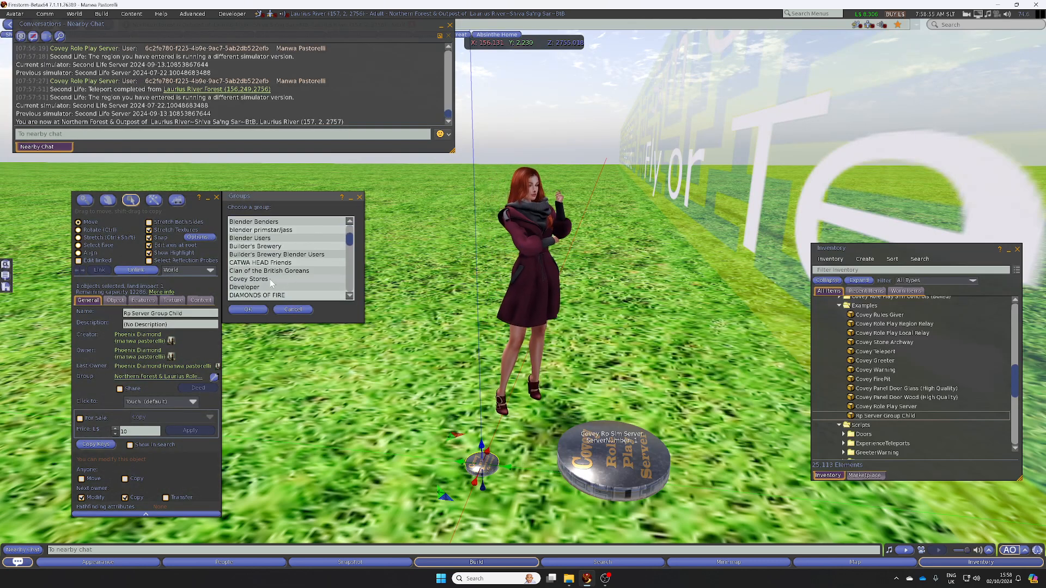
{"action": "left_click", "coordinate": [247, 309]}
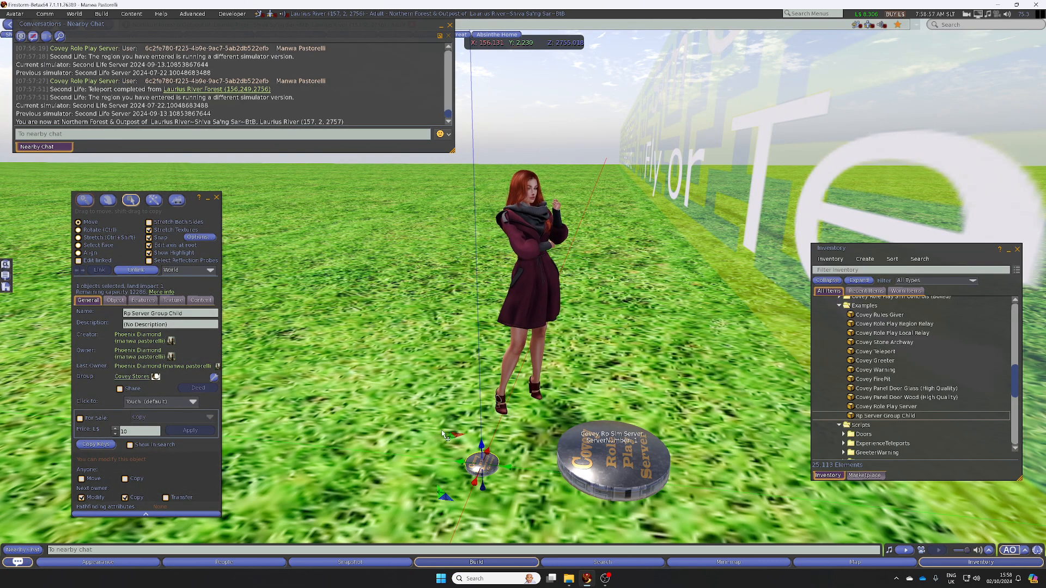
{"action": "left_click", "coordinate": [79, 229]}
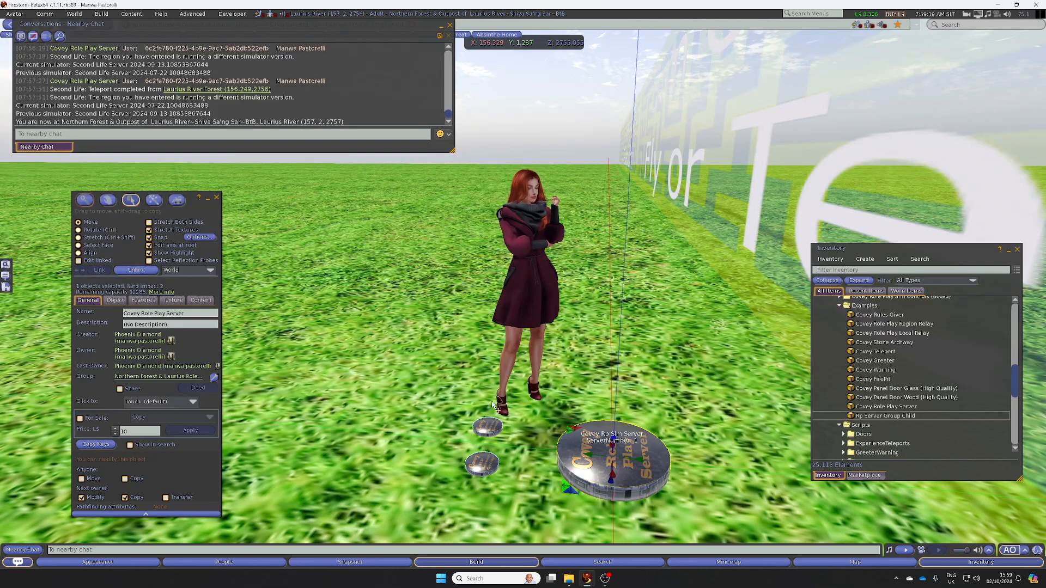
{"action": "left_click", "coordinate": [216, 197]}
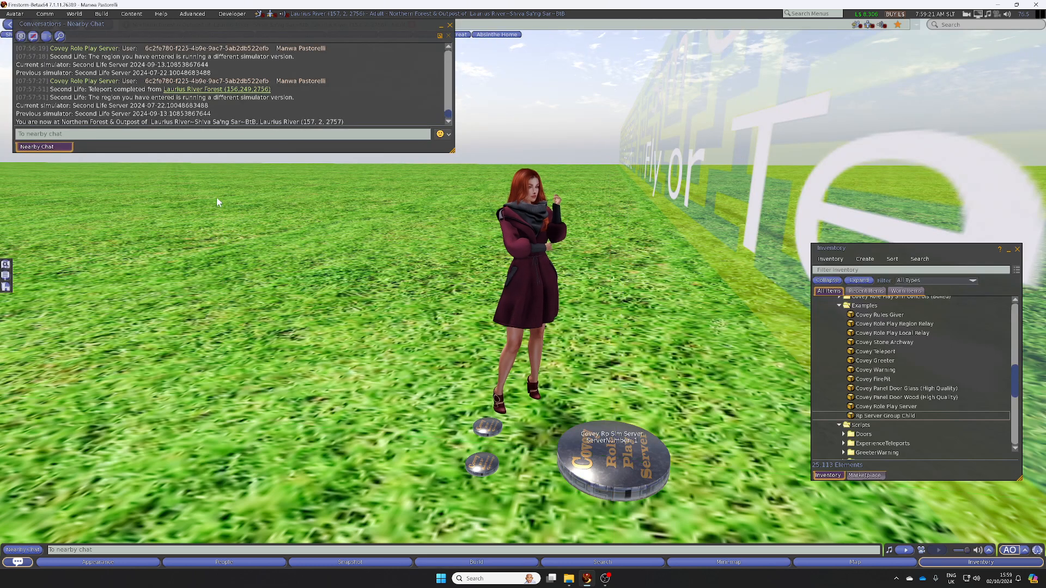
{"action": "left_click", "coordinate": [612, 460]}
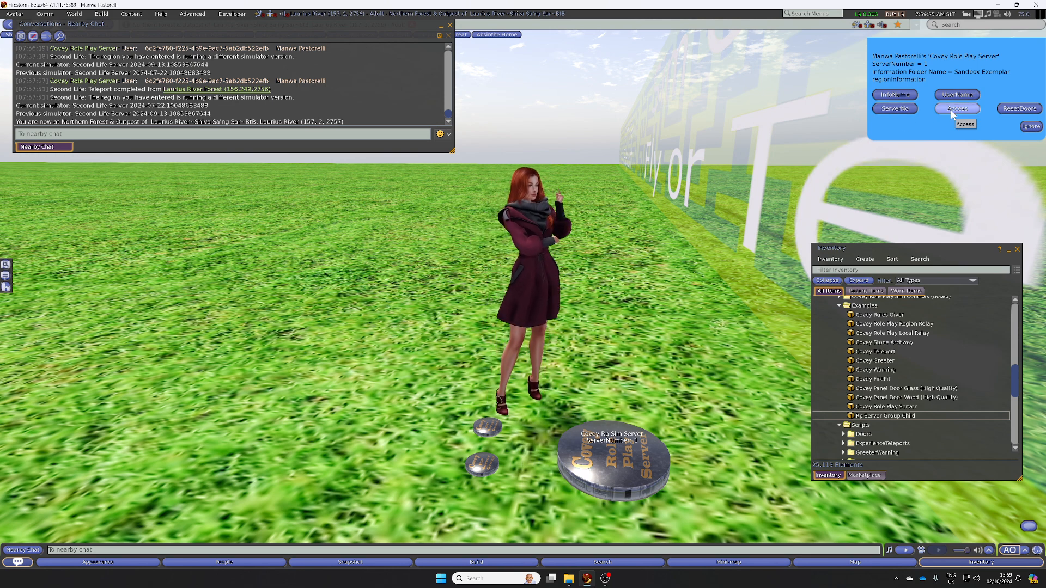
Step: Choose Access on the server's menu showing ServerNumber 1
{"action": "left_click", "coordinate": [956, 108]}
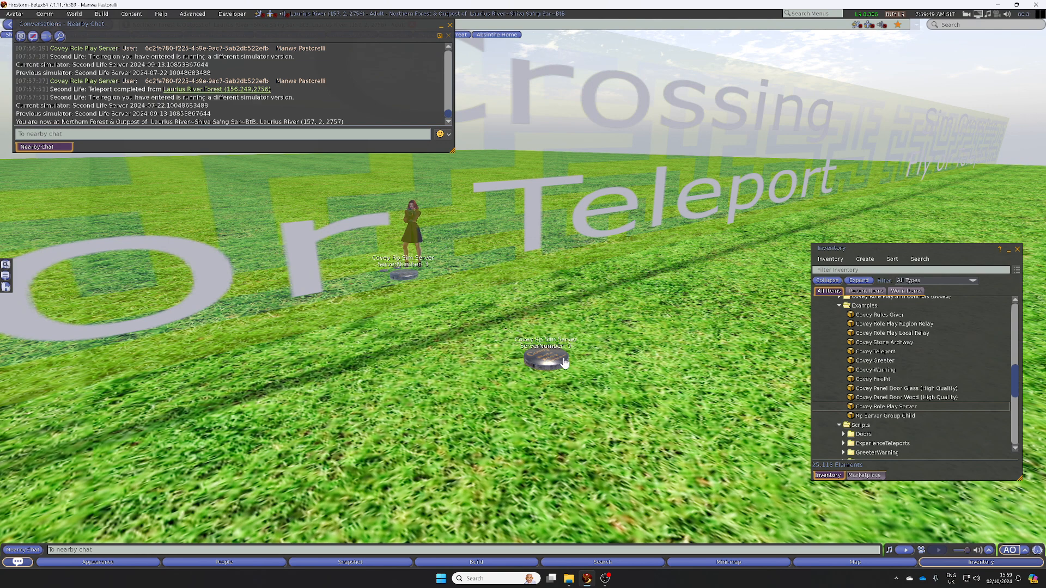
Step: Set the second server's number via ServerNo and rez a group child beside it
{"action": "left_click", "coordinate": [543, 359]}
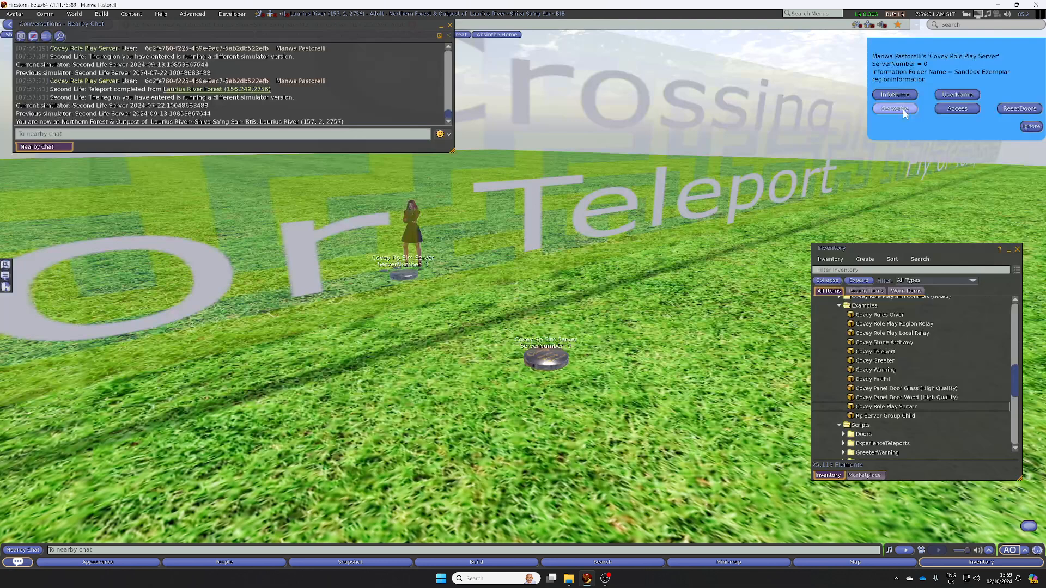
{"action": "left_click", "coordinate": [894, 108]}
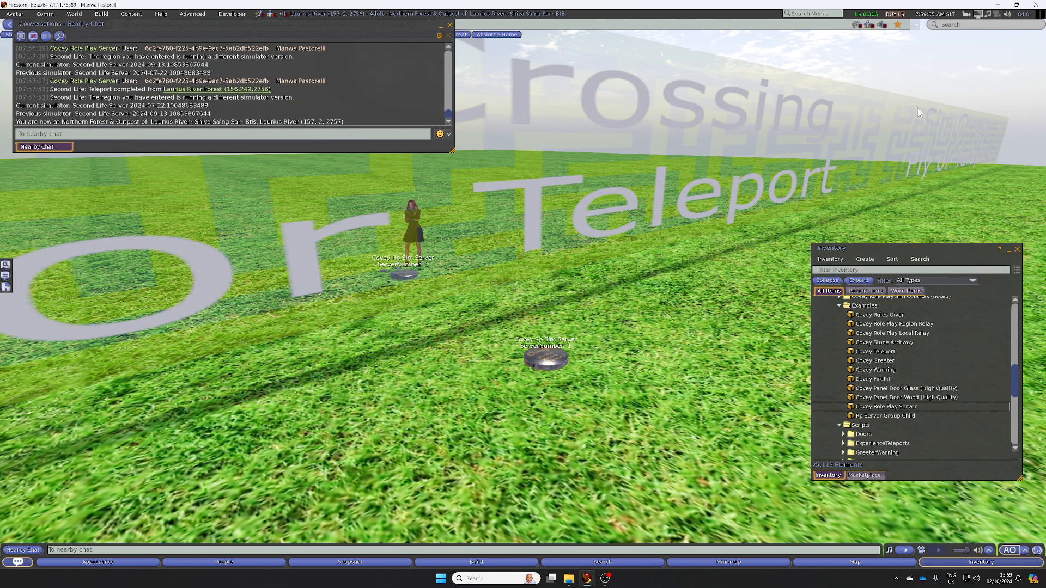
{"action": "left_click", "coordinate": [886, 416]}
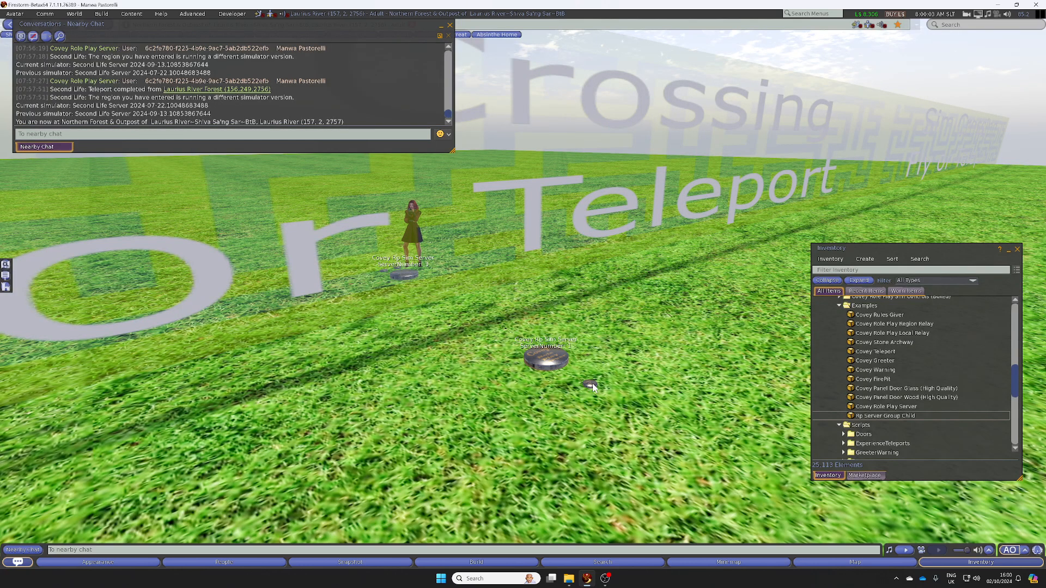
Step: Edit the second server's group-child disc and assign it to Covey Stores
{"action": "right_click", "coordinate": [592, 385]}
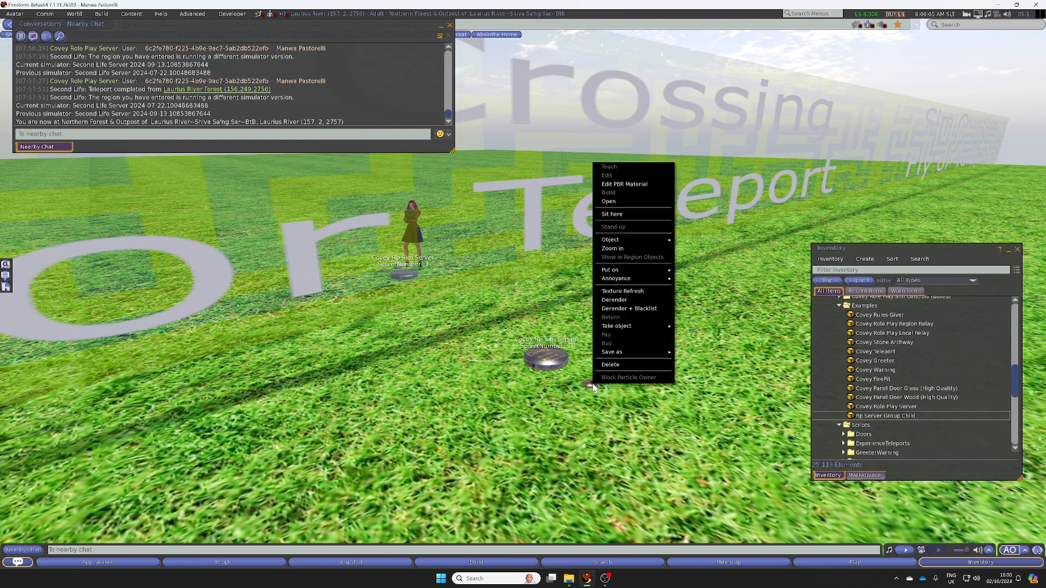
{"action": "left_click", "coordinate": [605, 174]}
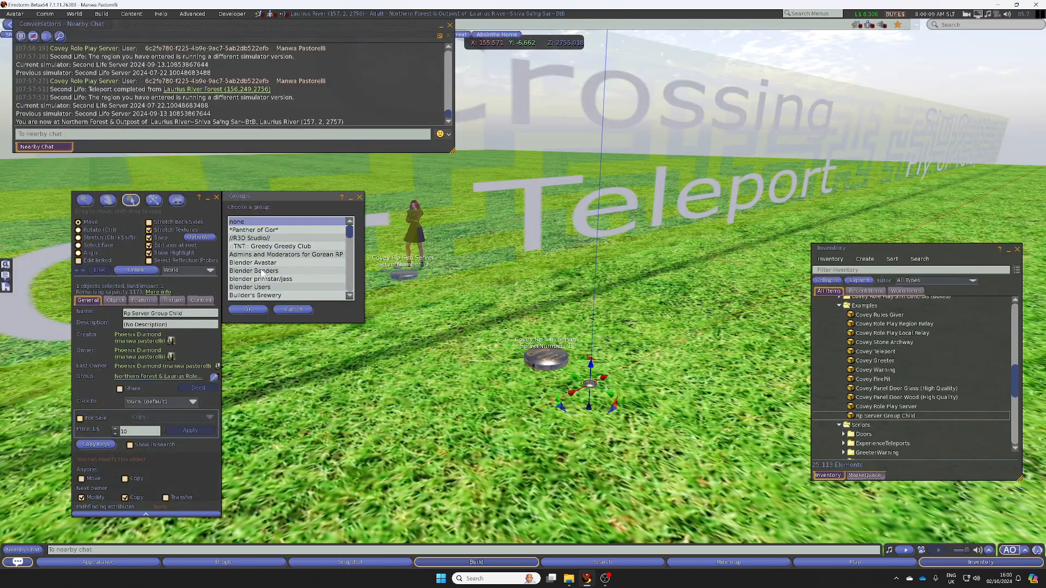
{"action": "scroll", "scroll_direction": "down", "scroll_amount": 3}
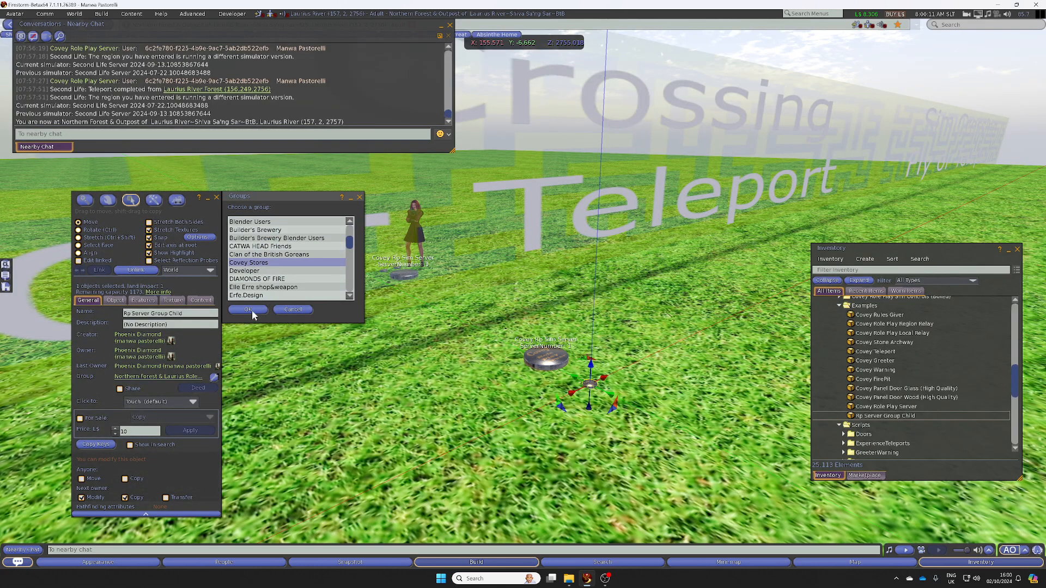
{"action": "left_click", "coordinate": [248, 309]}
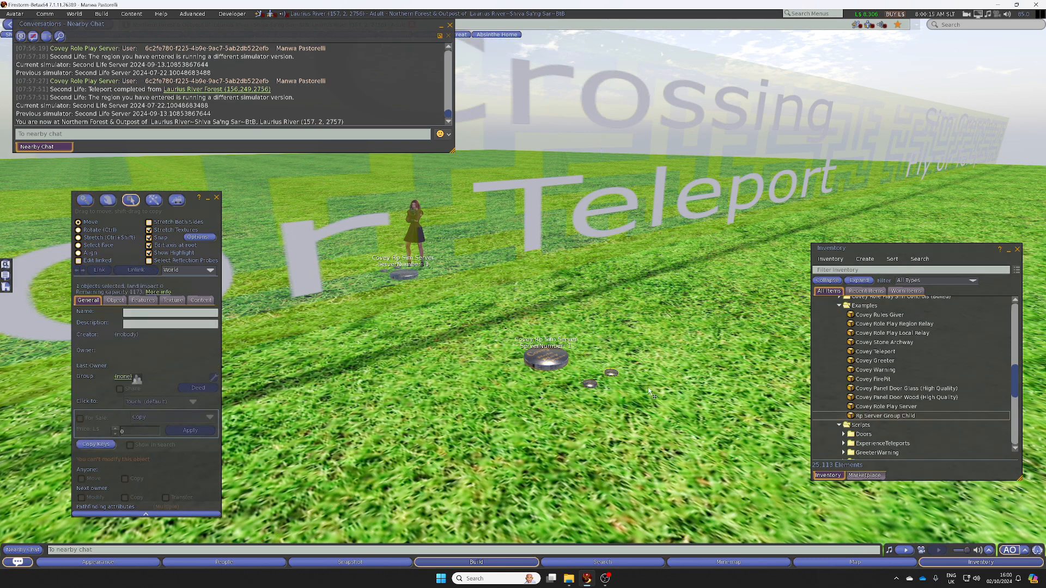
Step: Assign the newly added disc to Covey Stores, then select a single server disc
{"action": "left_click", "coordinate": [213, 379]}
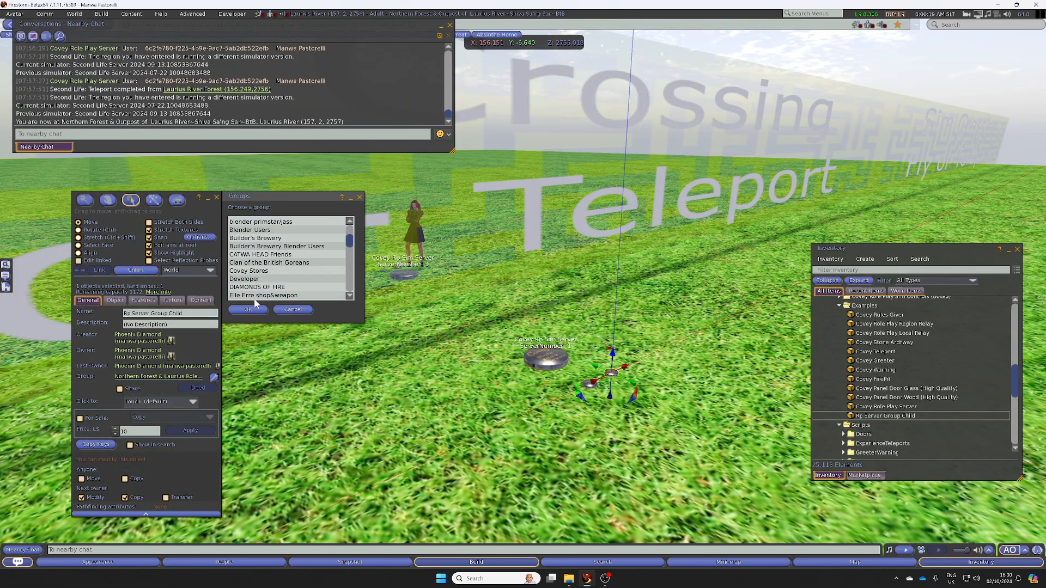
{"action": "left_click", "coordinate": [247, 309]}
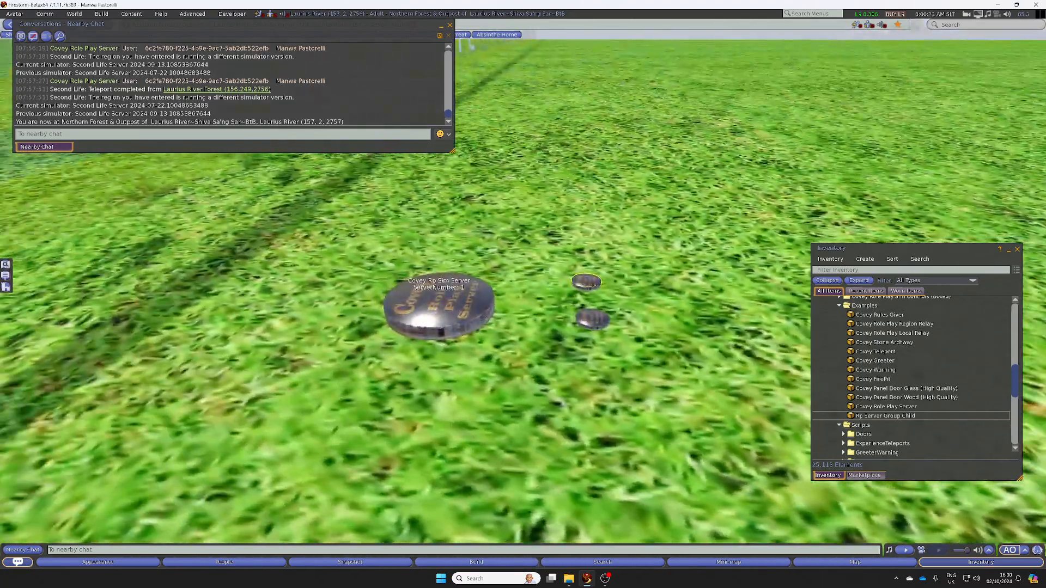
{"action": "left_click", "coordinate": [438, 303]}
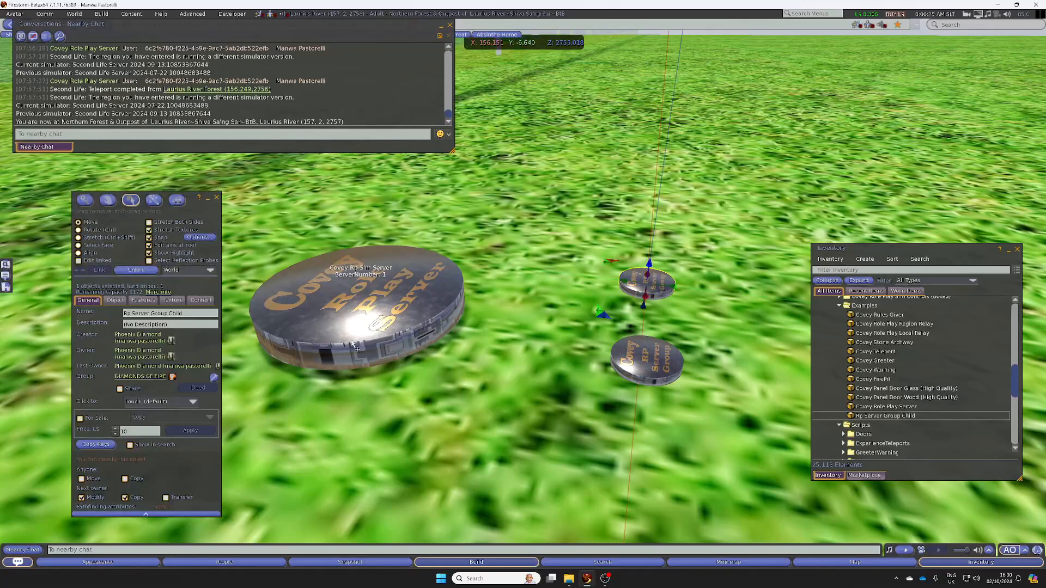
{"action": "left_click", "coordinate": [78, 229]}
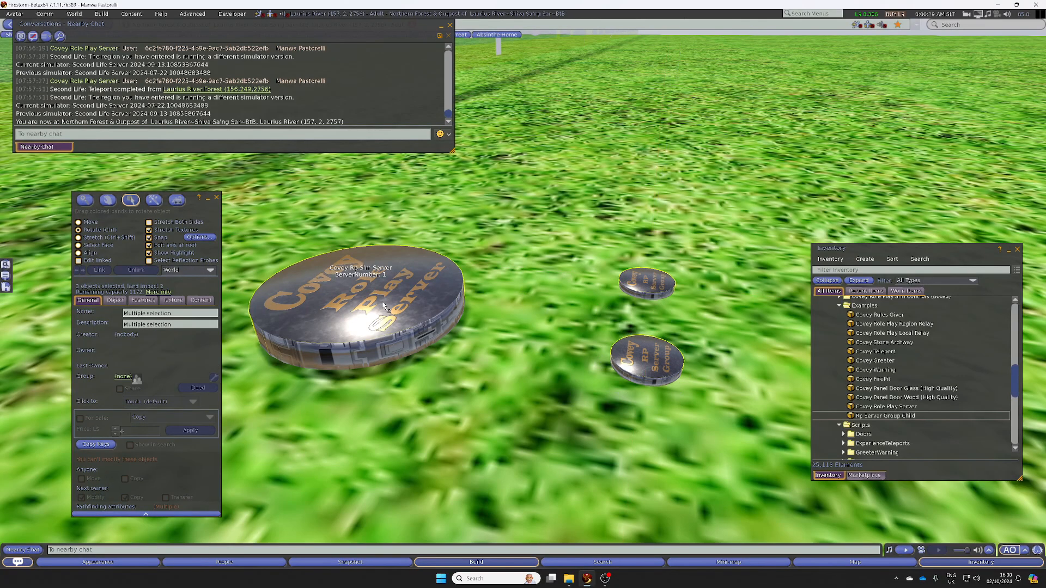
{"action": "left_click", "coordinate": [360, 314]}
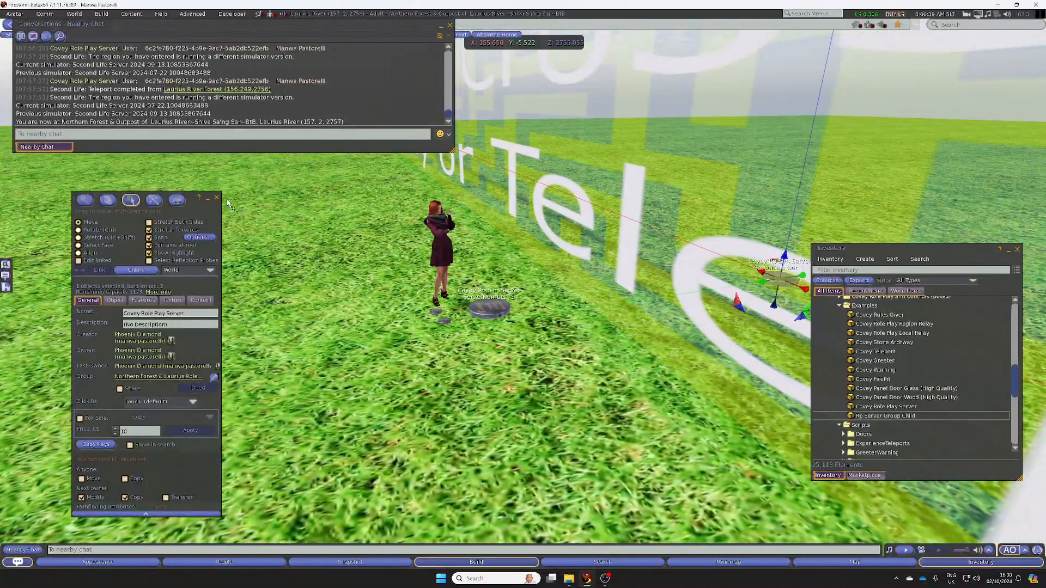
Step: Close the object editor and view the server discs across the region border from overhead
{"action": "left_click", "coordinate": [216, 197]}
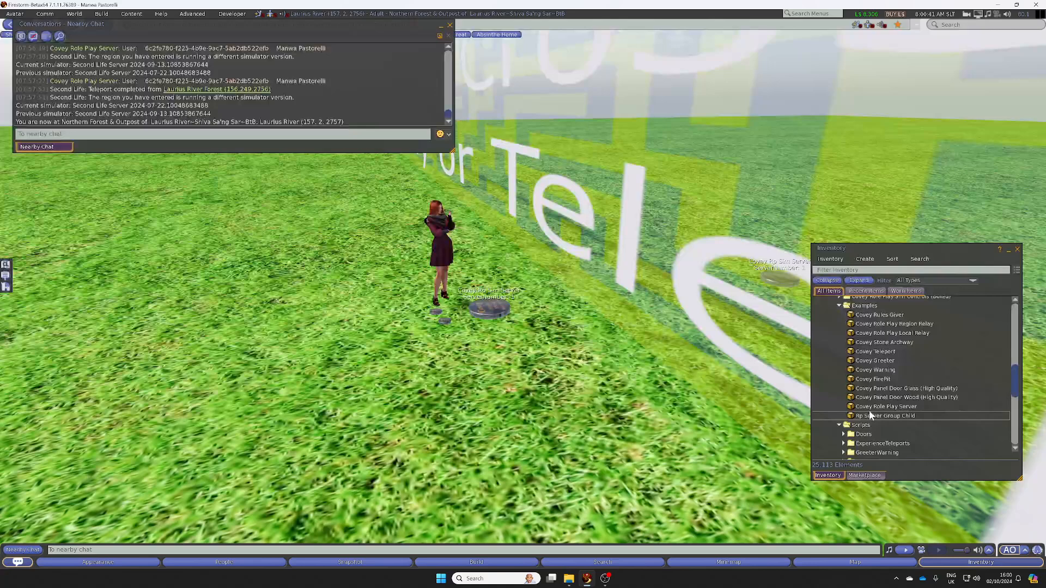
{"action": "left_click", "coordinate": [886, 406]}
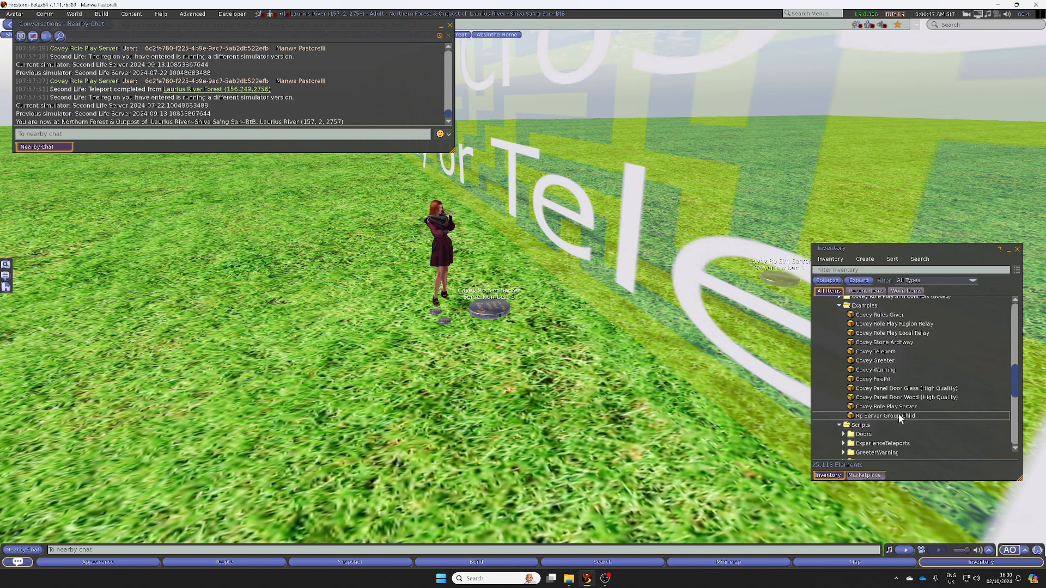
{"action": "left_click", "coordinate": [914, 324]}
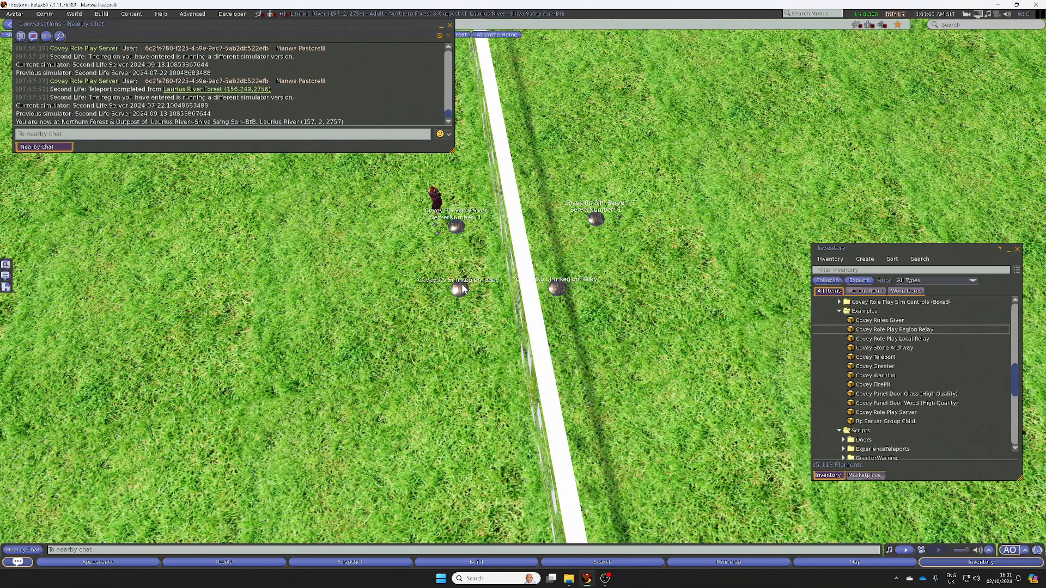
{"action": "right_click", "coordinate": [555, 288]}
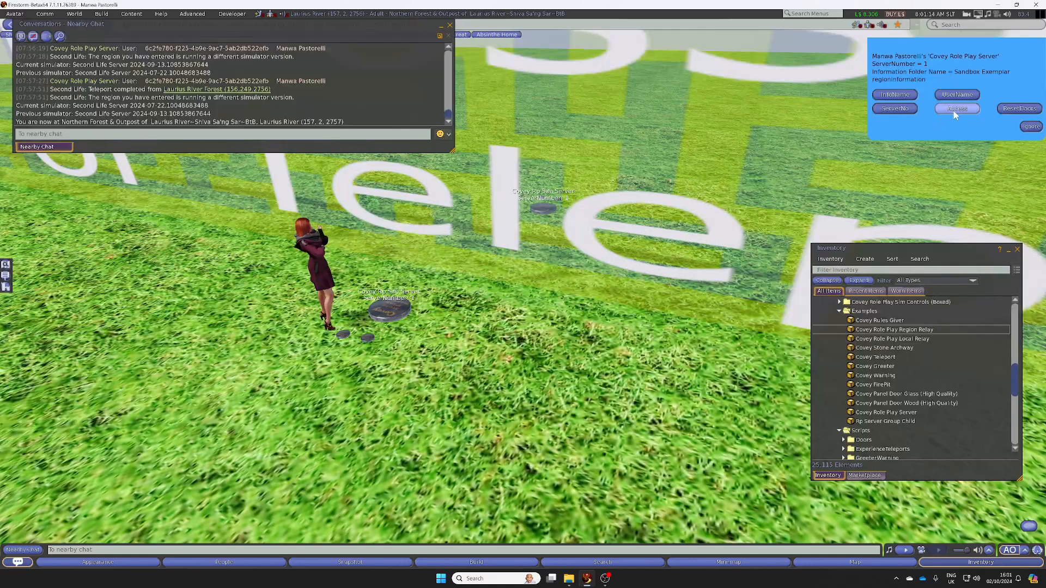
{"action": "left_click", "coordinate": [956, 108]}
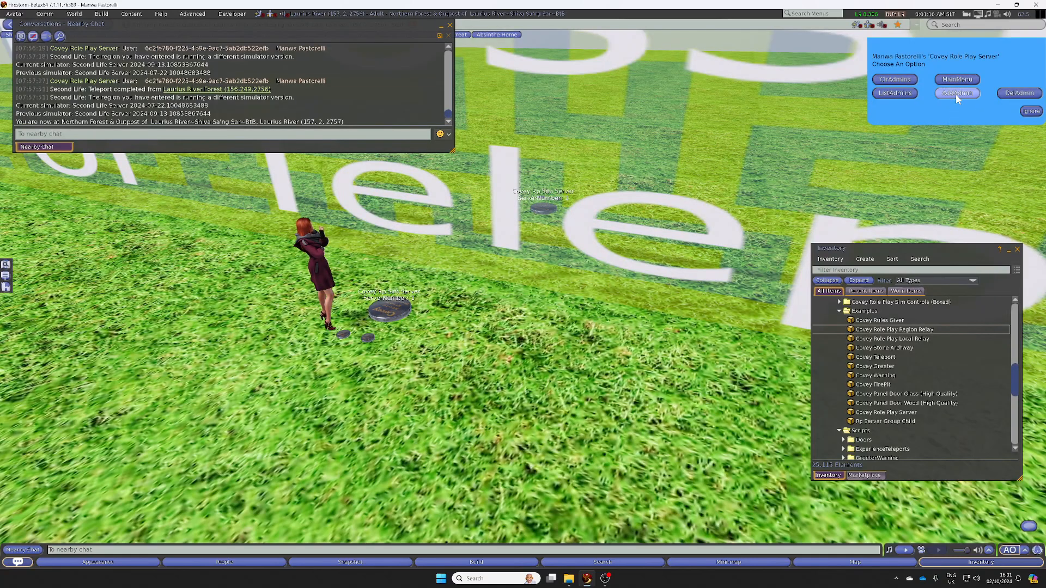
{"action": "left_click", "coordinate": [956, 92]}
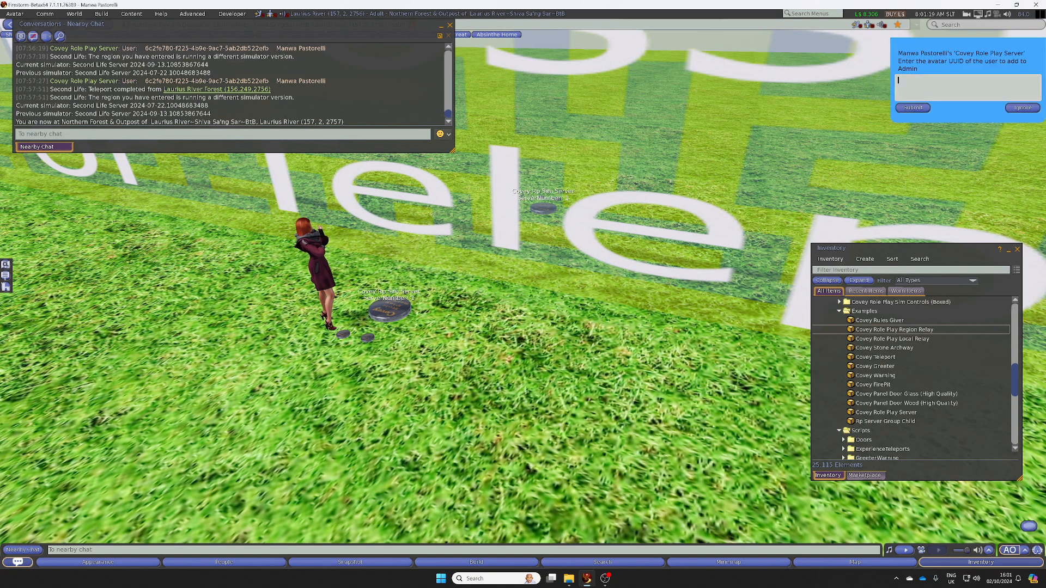
{"action": "type", "text": "6c2fe780-f225-4b9e-9ac7-5ab2db522efb"}
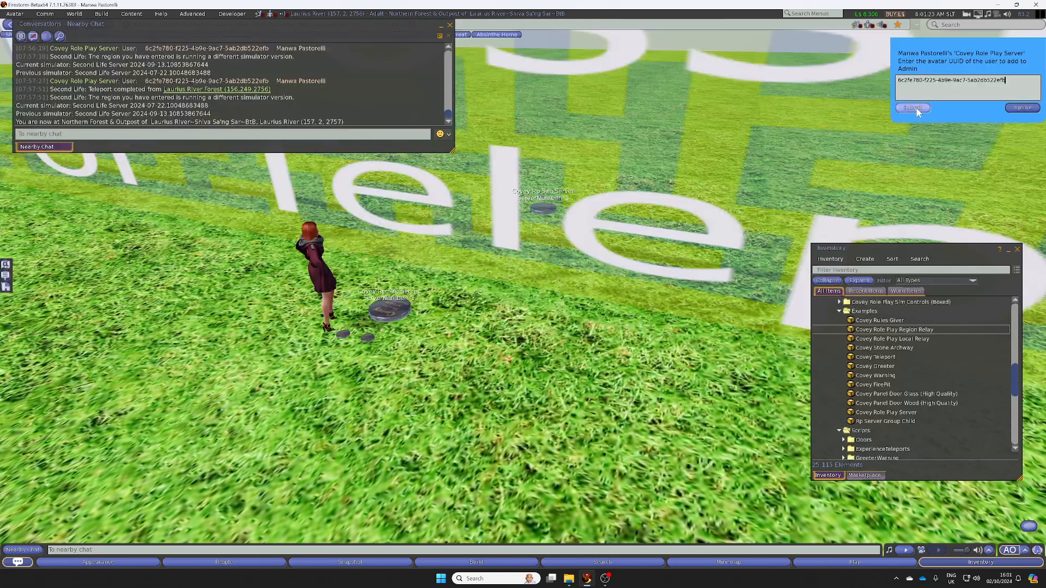
{"action": "left_click", "coordinate": [911, 107]}
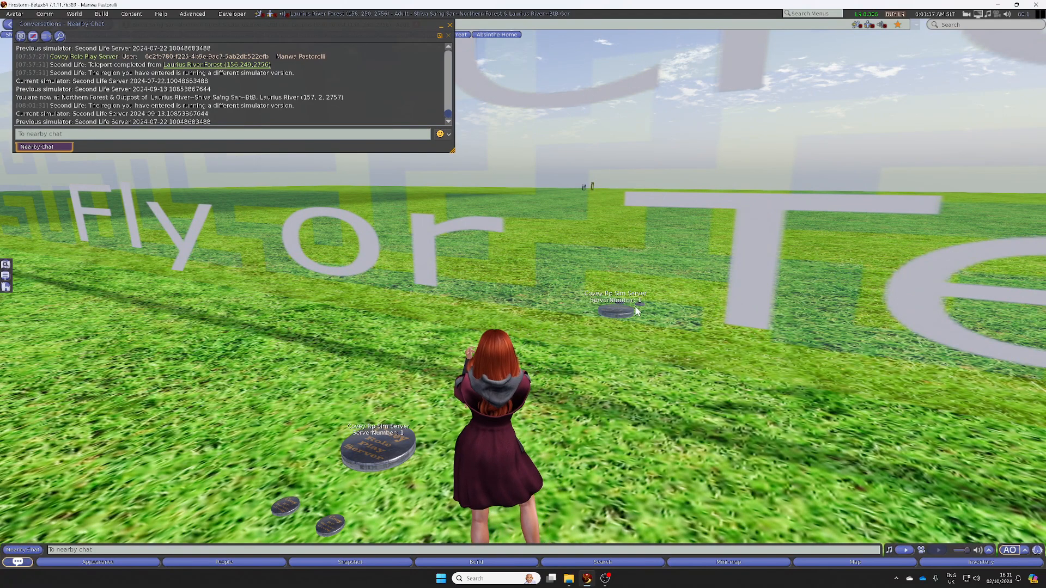
{"action": "mouse_move", "coordinate": [120, 194]}
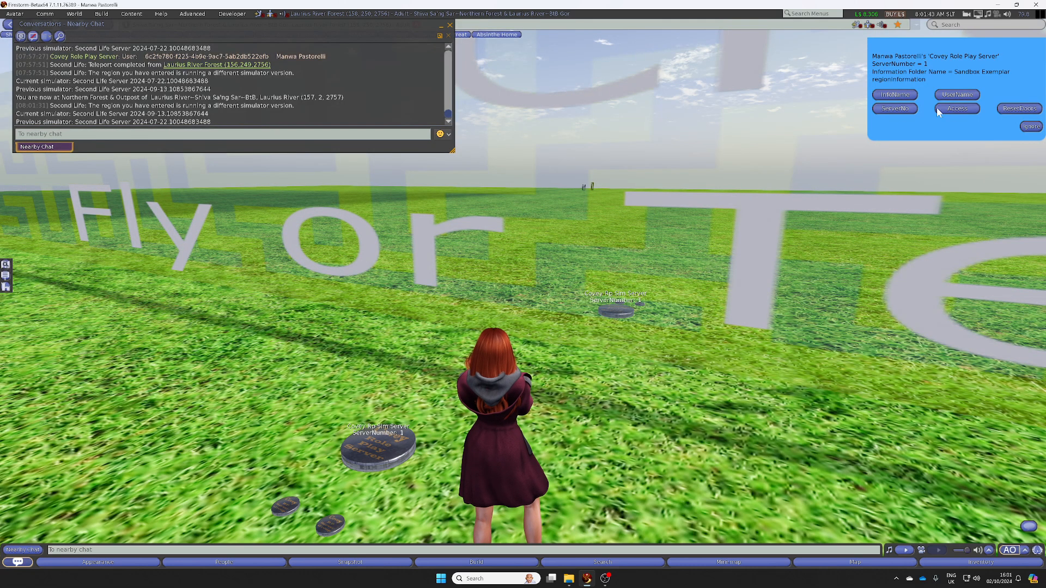
Step: Run Access > ListAdmins on both servers and check the avatar's UUID in Nearby Chat
{"action": "left_click", "coordinate": [956, 109]}
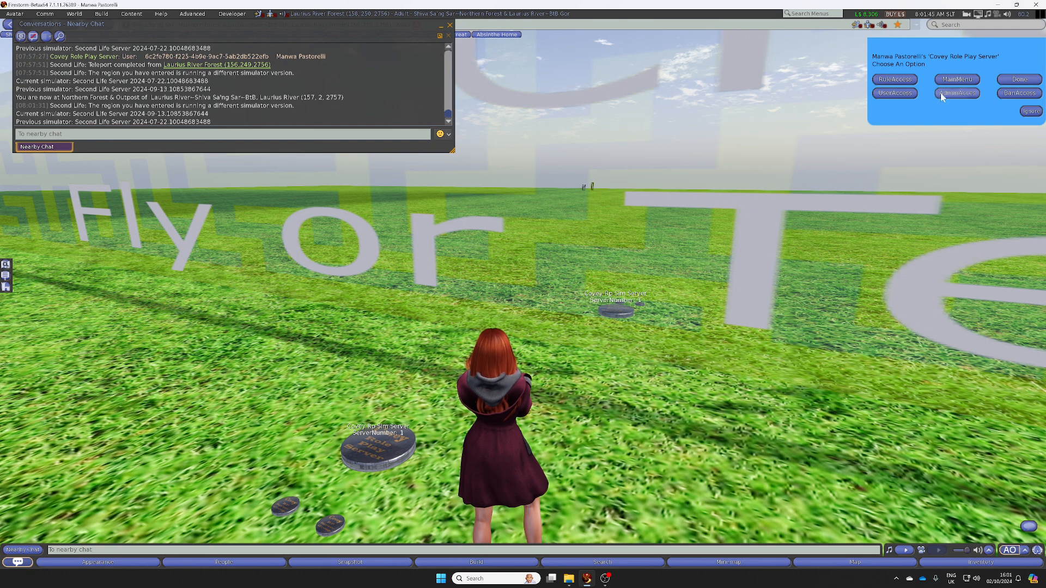
{"action": "left_click", "coordinate": [956, 93]}
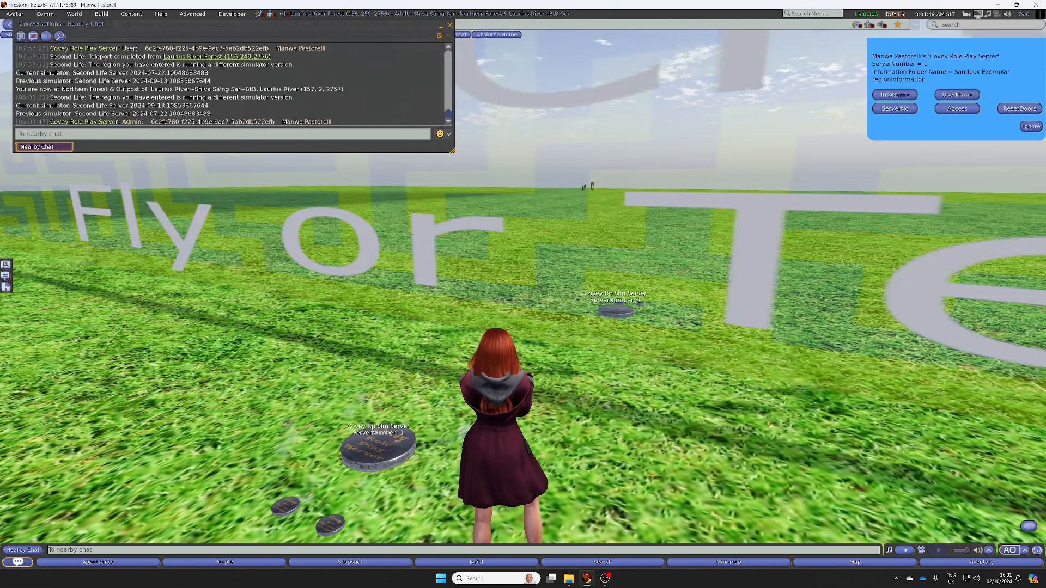
{"action": "mouse_move", "coordinate": [228, 449]}
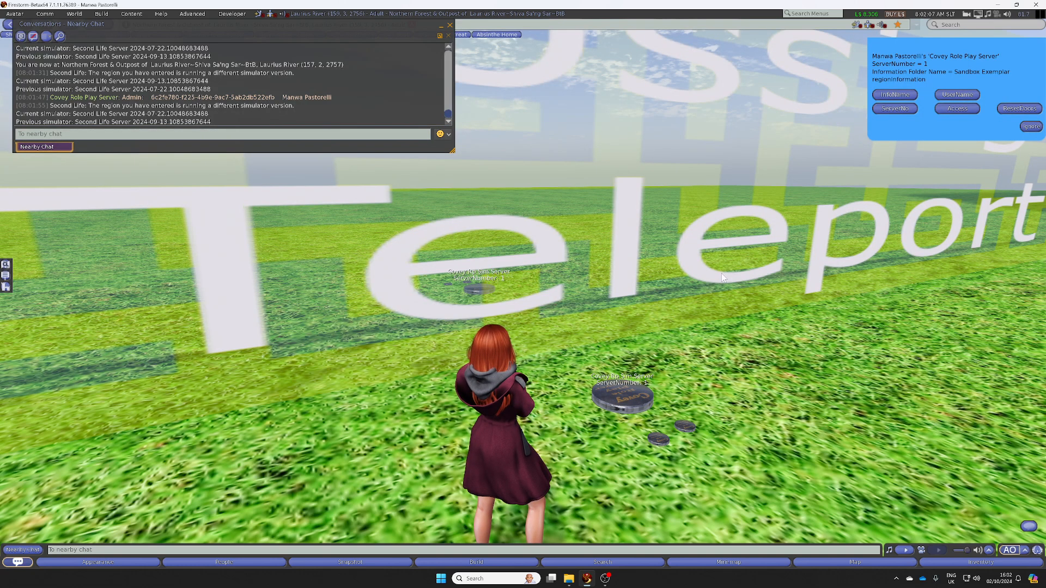
{"action": "left_click", "coordinate": [956, 109]}
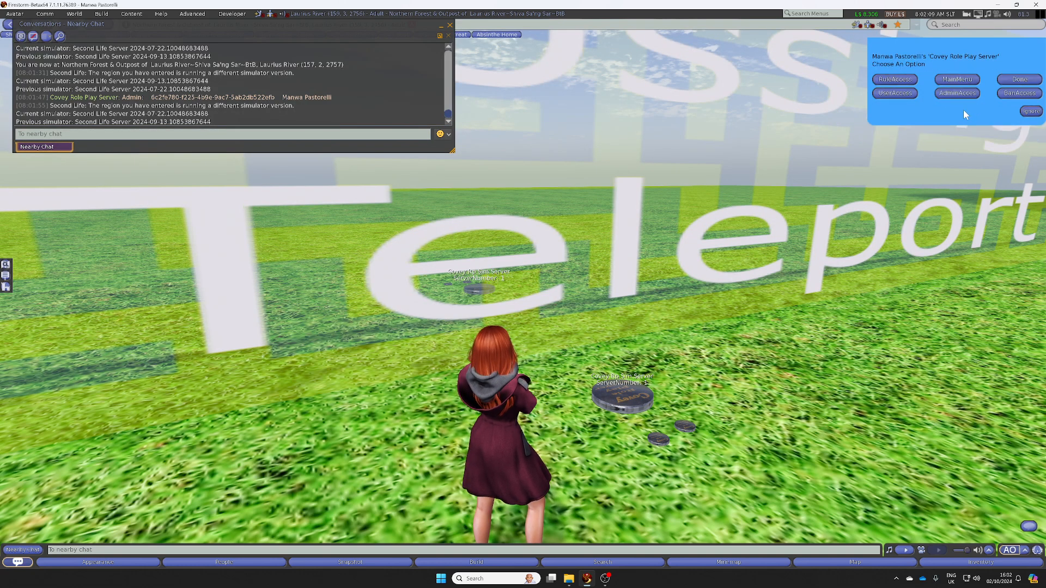
{"action": "left_click", "coordinate": [956, 93]}
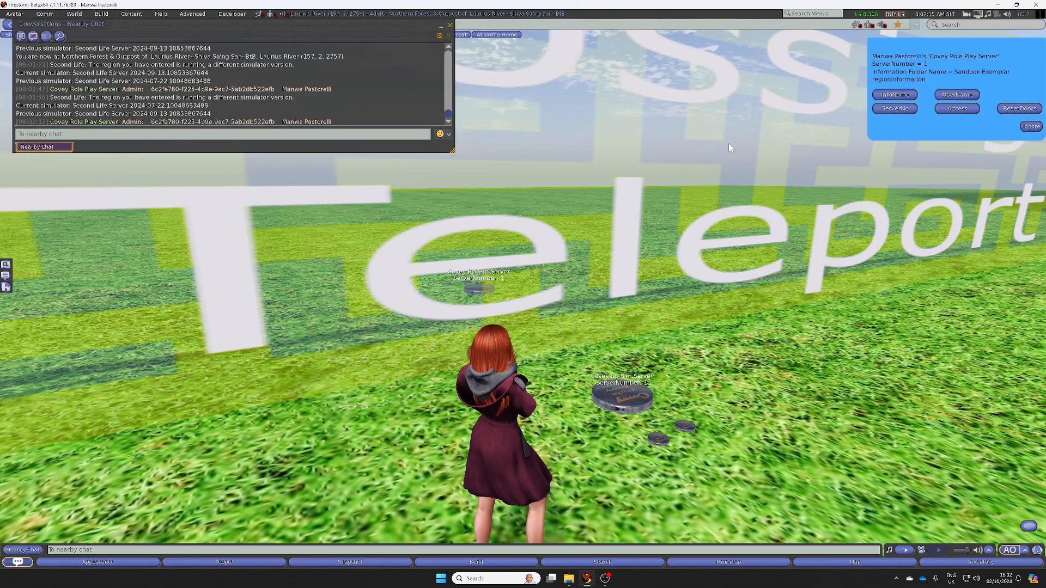
Step: Submit UUID 6c2fe780-f225-4b9e-9ac7-5ab2db522efb via DelAdmin, then begin AddAdmin on the other server
{"action": "left_click", "coordinate": [956, 108]}
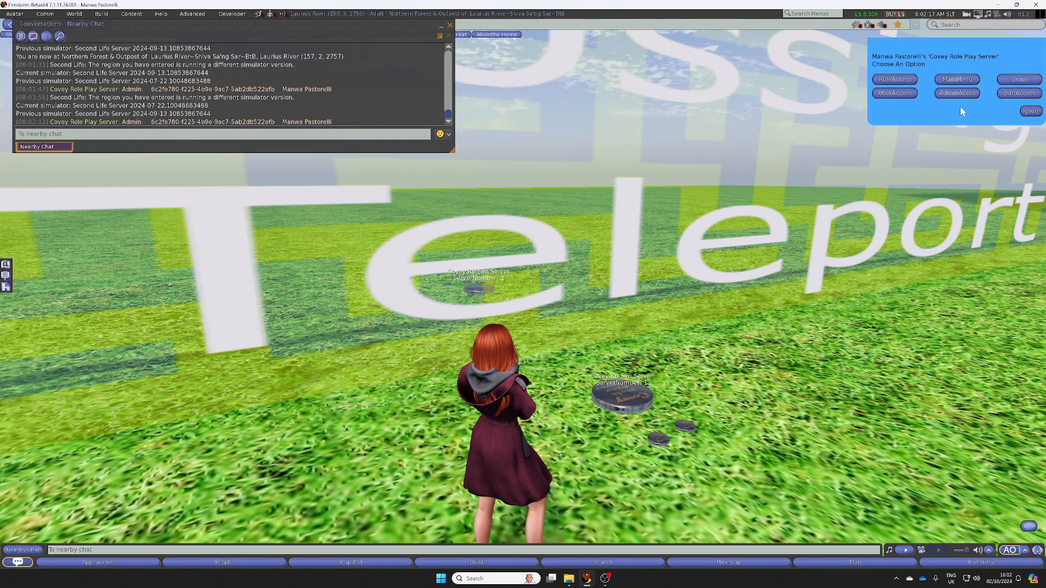
{"action": "left_click", "coordinate": [955, 93]}
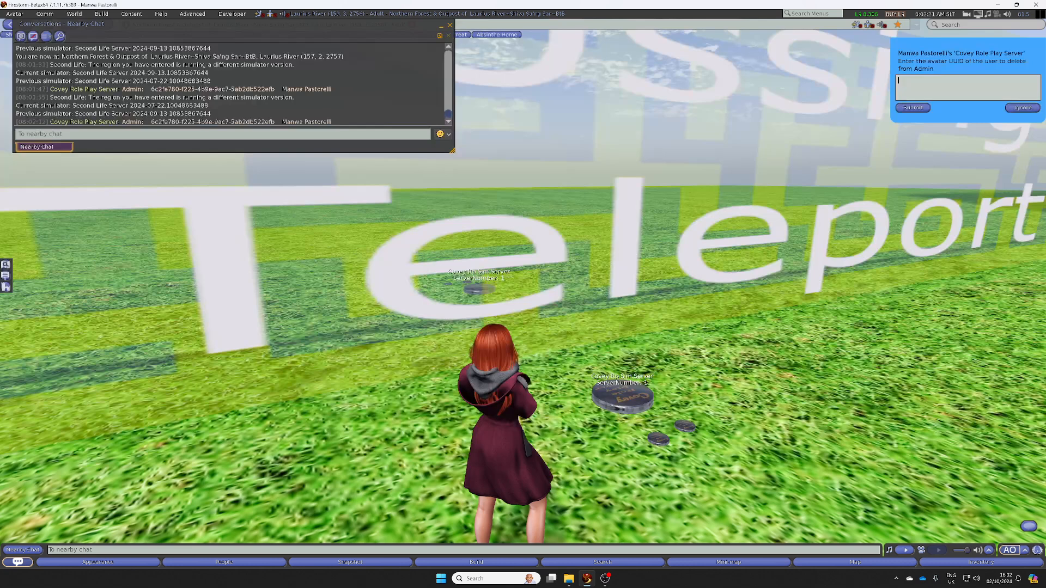
{"action": "type", "text": "6c2fe780-f225-4b9e-9ac7-5ab2db522efb"}
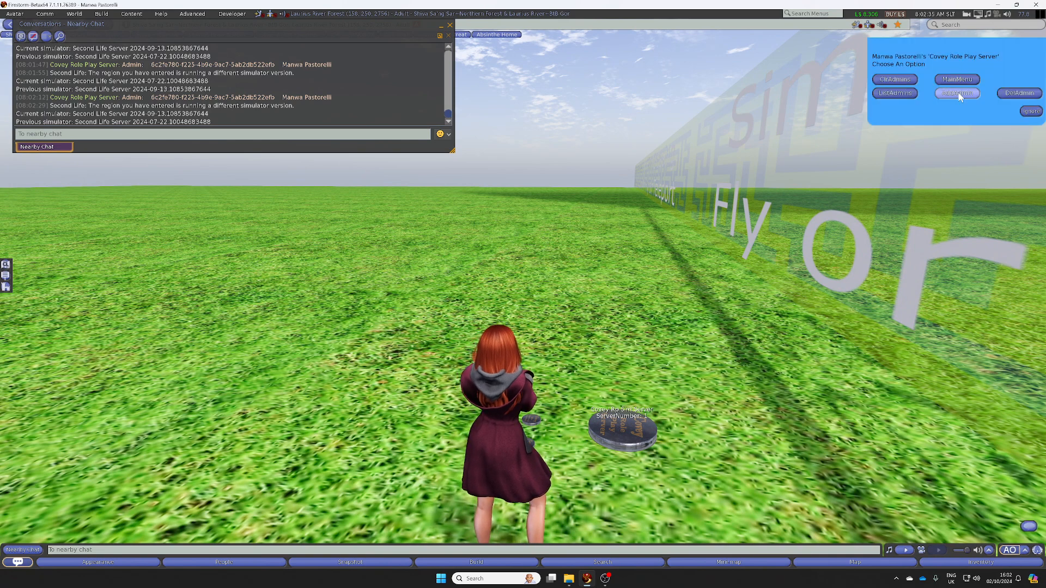
{"action": "left_click", "coordinate": [955, 80]}
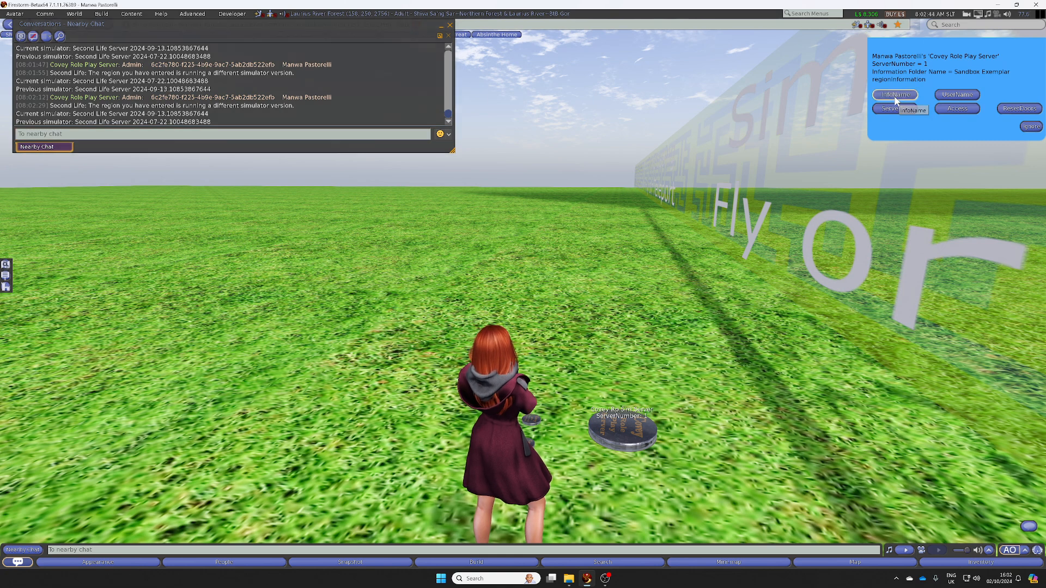
Step: Set the server's sim delivery name to 'Covey Role Play Sim Demonstration'
{"action": "left_click", "coordinate": [894, 95]}
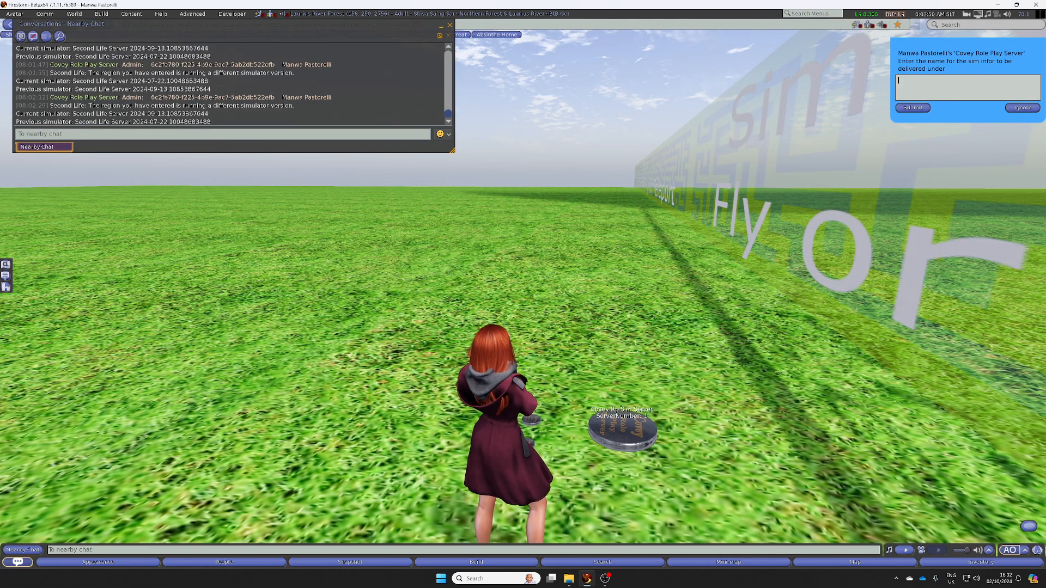
{"action": "type", "text": "Covey Role Play Sim Demonstration"}
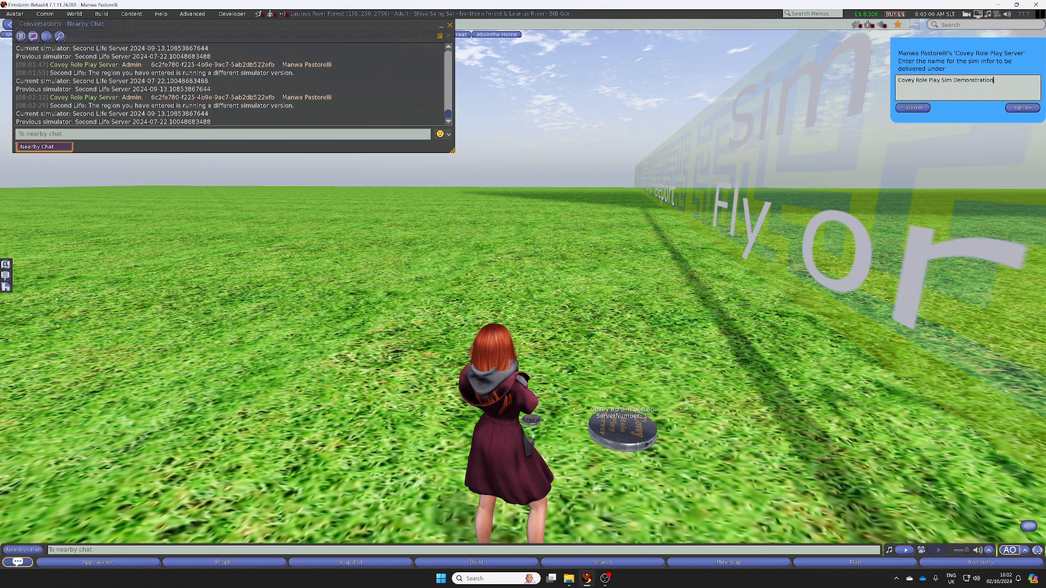
{"action": "left_click", "coordinate": [912, 108]}
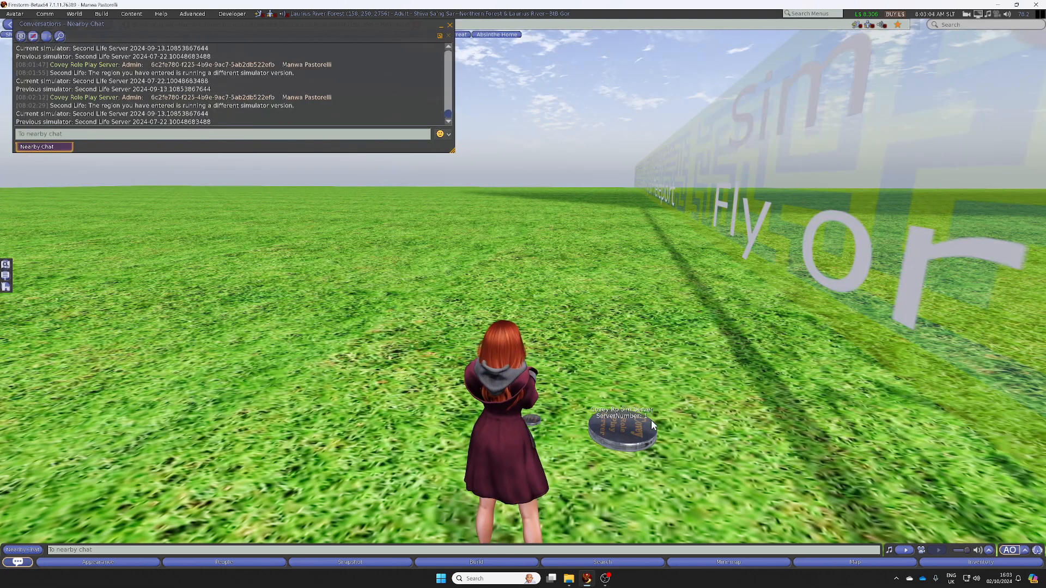
Step: Edit the server and add Covey Main Store and Covey Stores Information Card to its contents
{"action": "right_click", "coordinate": [624, 424]}
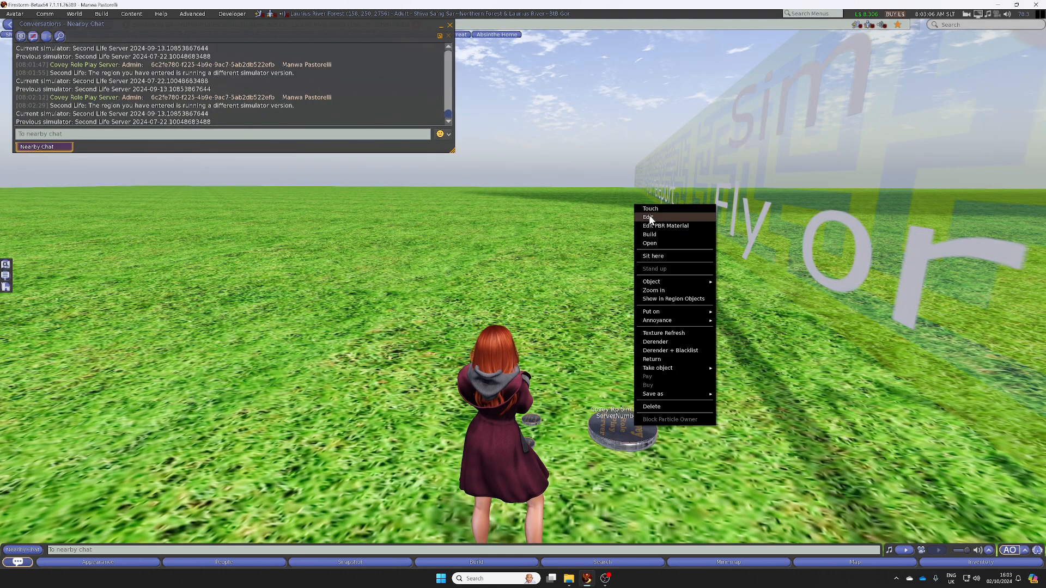
{"action": "left_click", "coordinate": [647, 217]}
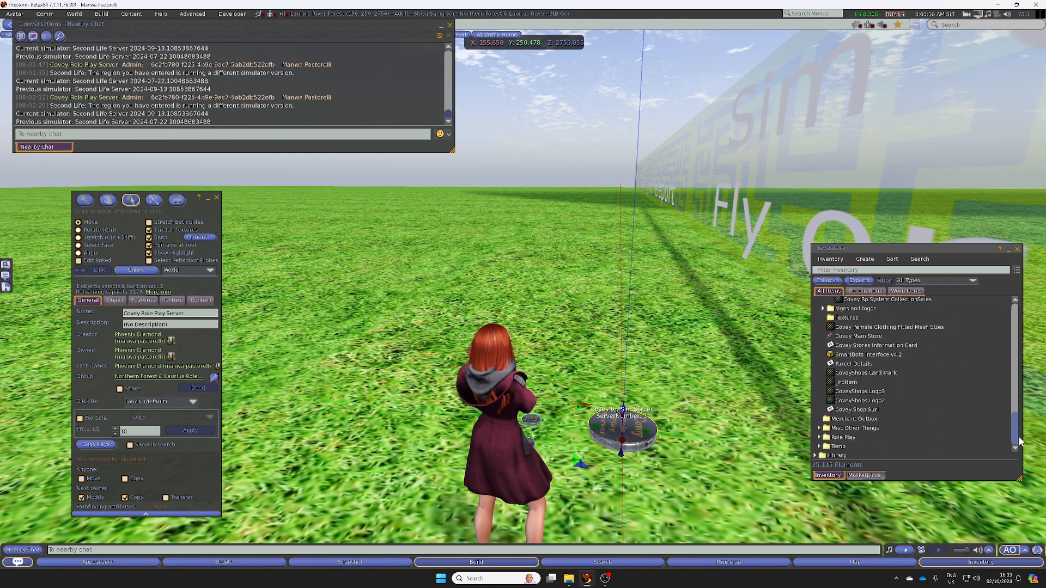
{"action": "left_click", "coordinate": [861, 336]}
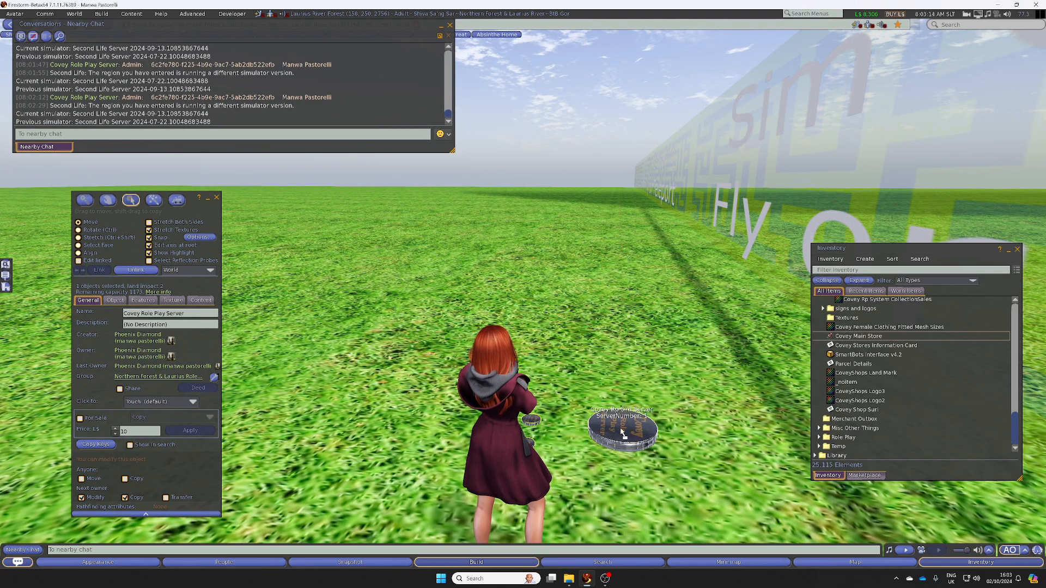
{"action": "left_click", "coordinate": [620, 427]}
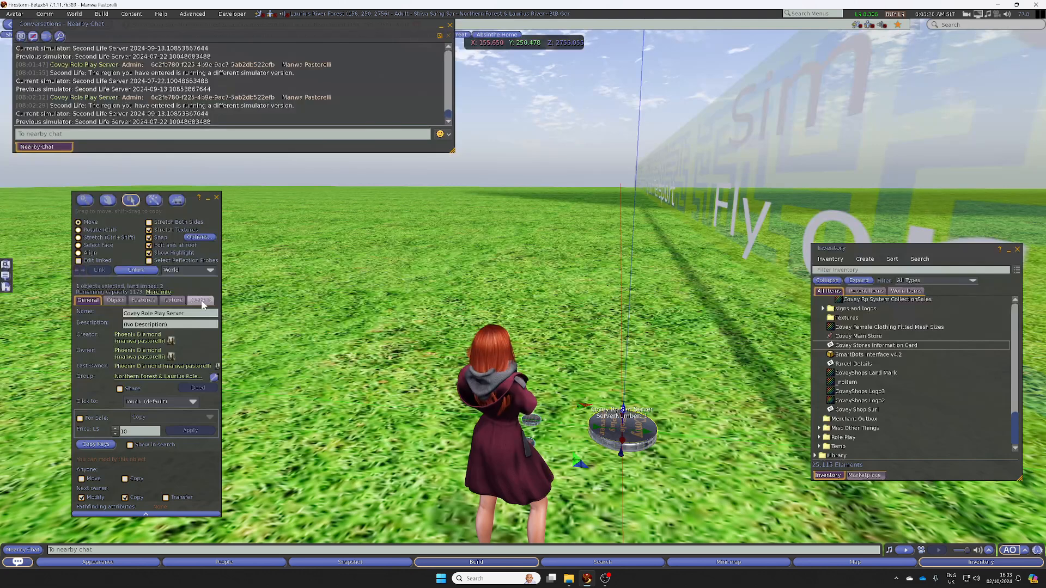
{"action": "left_click", "coordinate": [200, 300]}
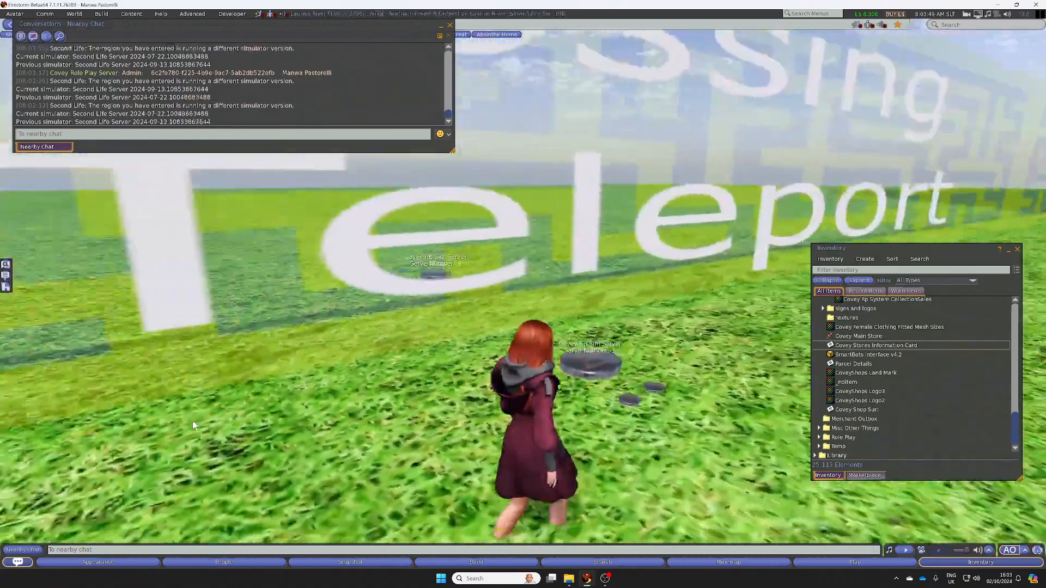
Step: Edit the second server, add both Covey store items, then close the Build floater
{"action": "right_click", "coordinate": [631, 399]}
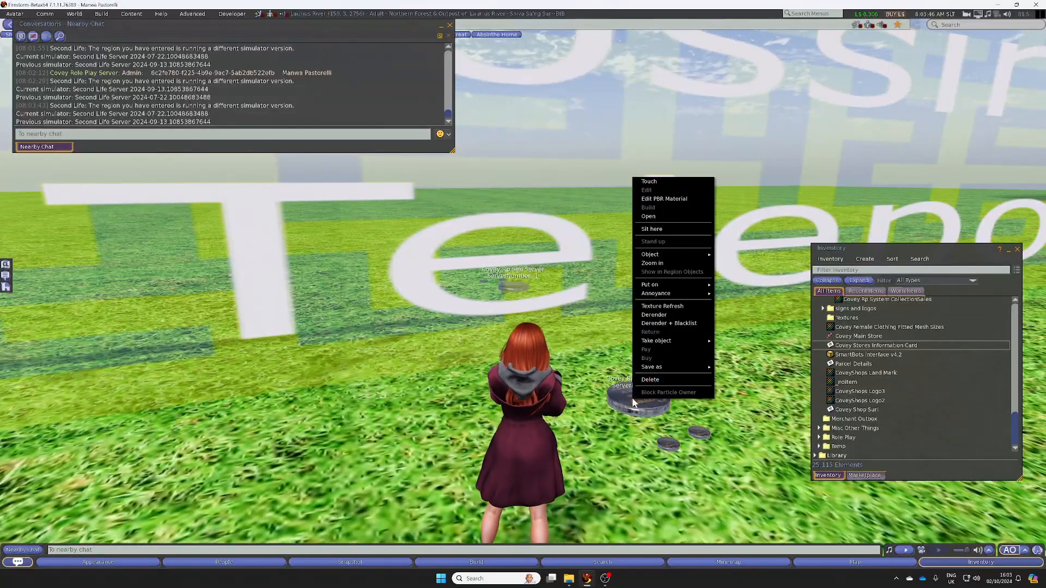
{"action": "left_click", "coordinate": [646, 190]}
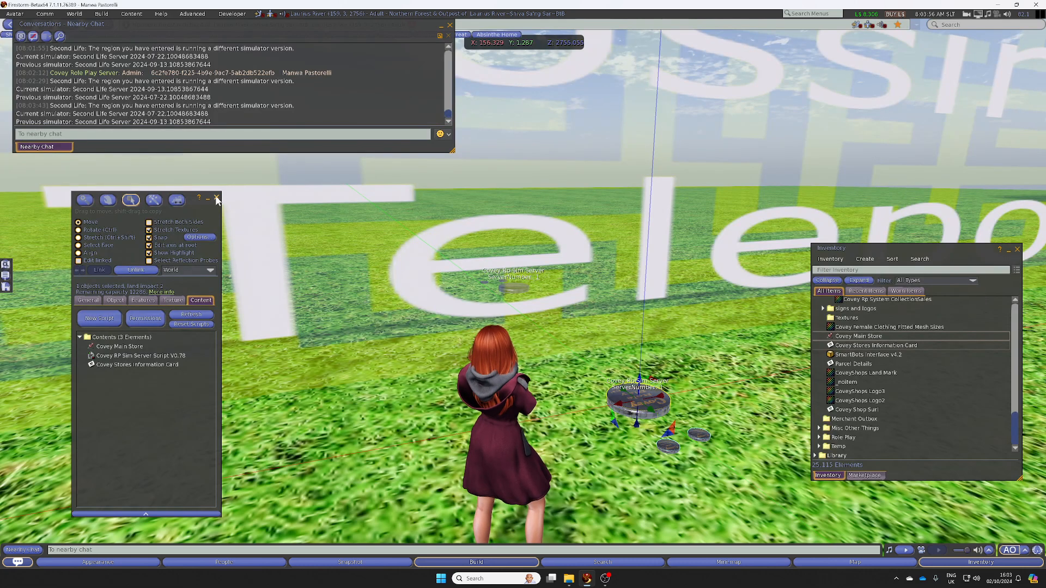
{"action": "left_click", "coordinate": [216, 199]}
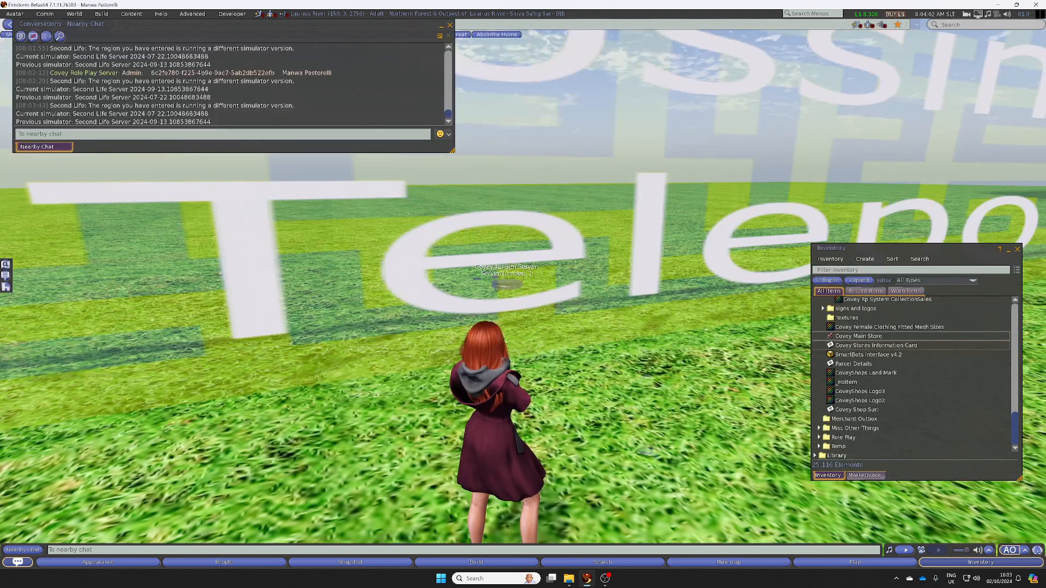
Step: Rez a default wooden cube on the grass using the ground's Create option
{"action": "right_click", "coordinate": [300, 323]}
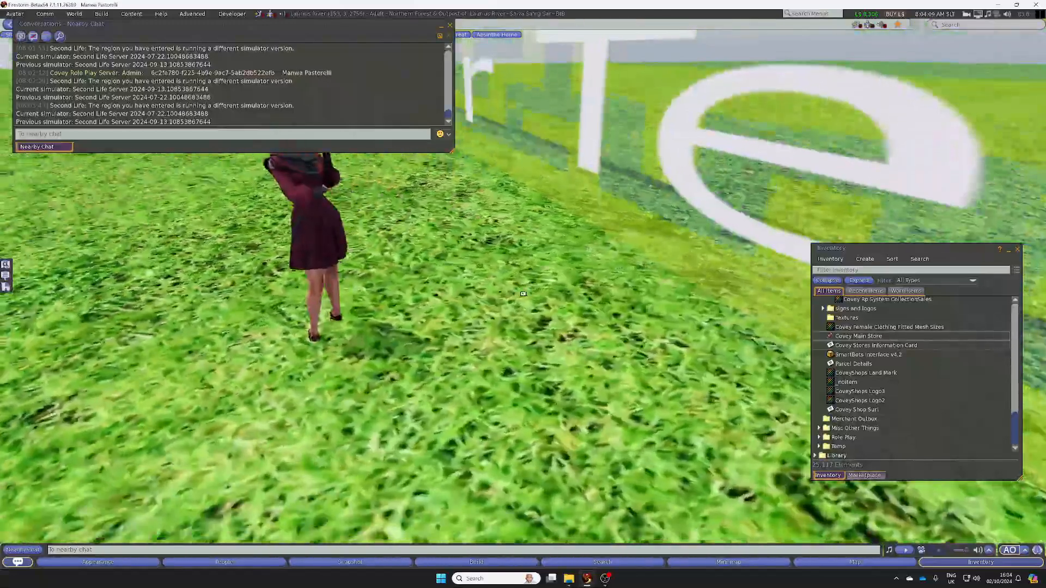
{"action": "left_click", "coordinate": [476, 562]}
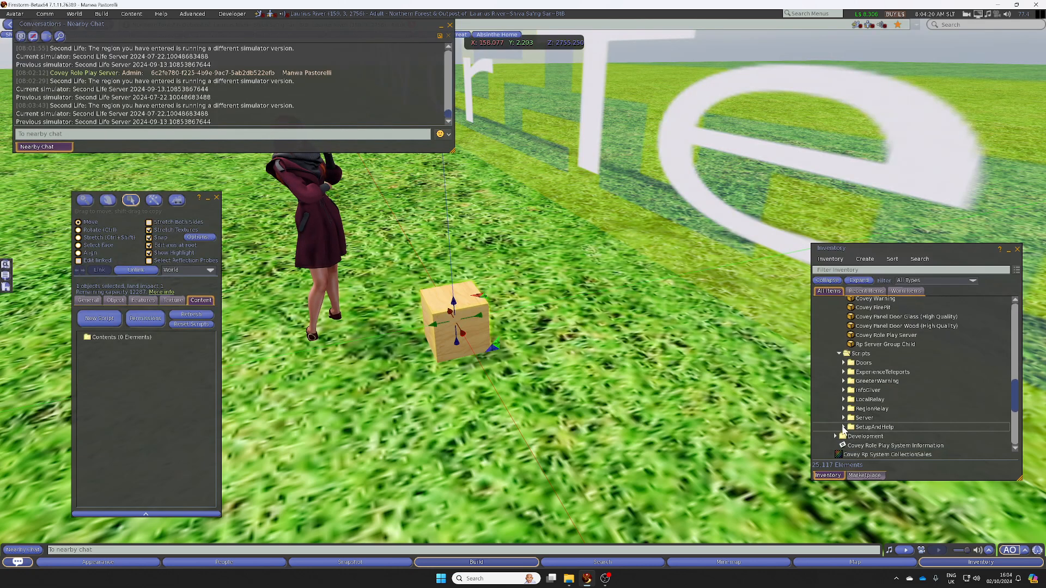
Step: Run Set LinksetData Defaults V0.79 in the cube, then delete that script from its contents
{"action": "left_click", "coordinate": [844, 427]}
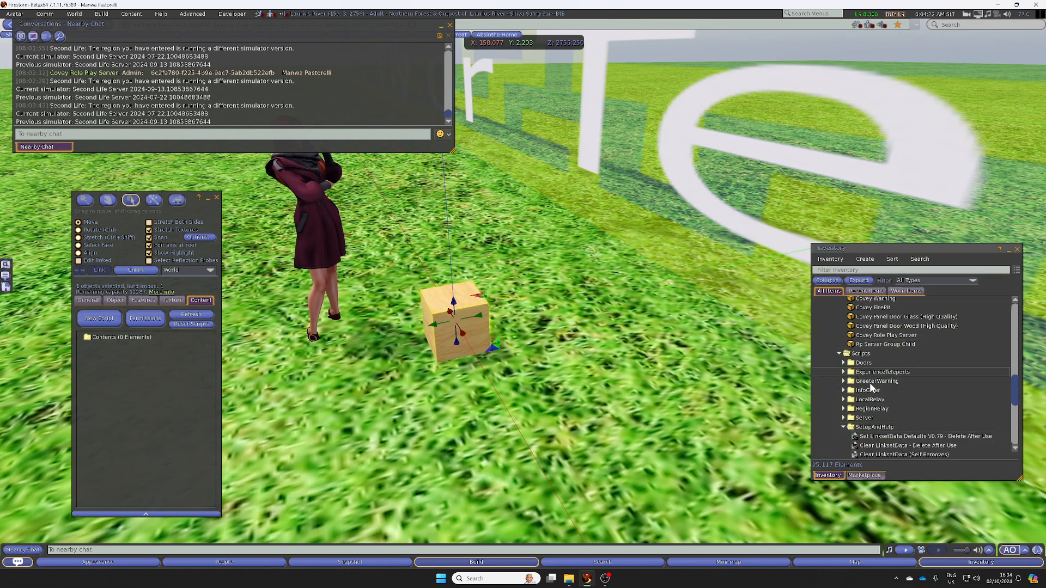
{"action": "scroll", "scroll_direction": "down", "scroll_amount": 3}
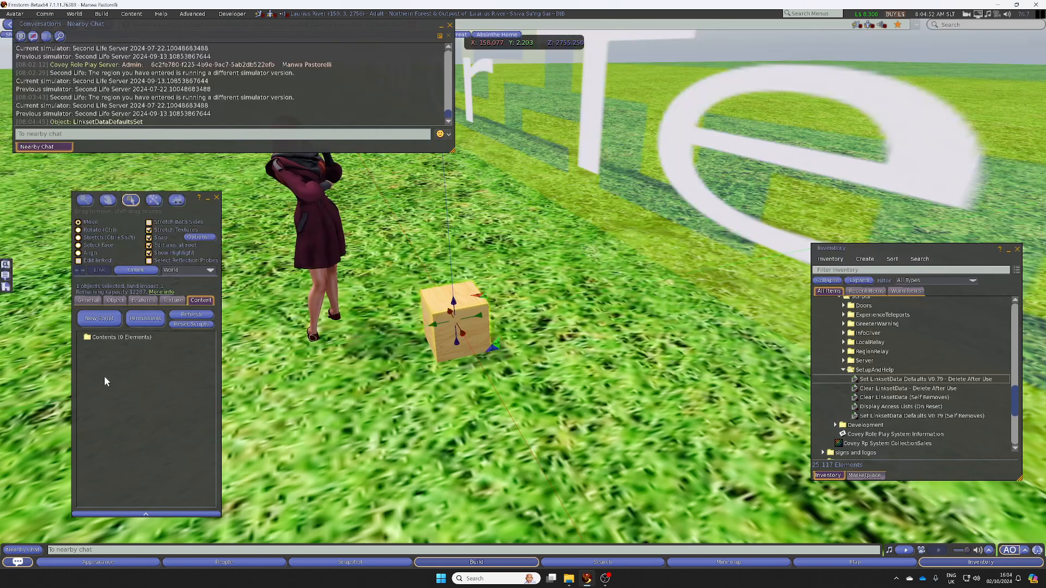
{"action": "right_click", "coordinate": [133, 346]}
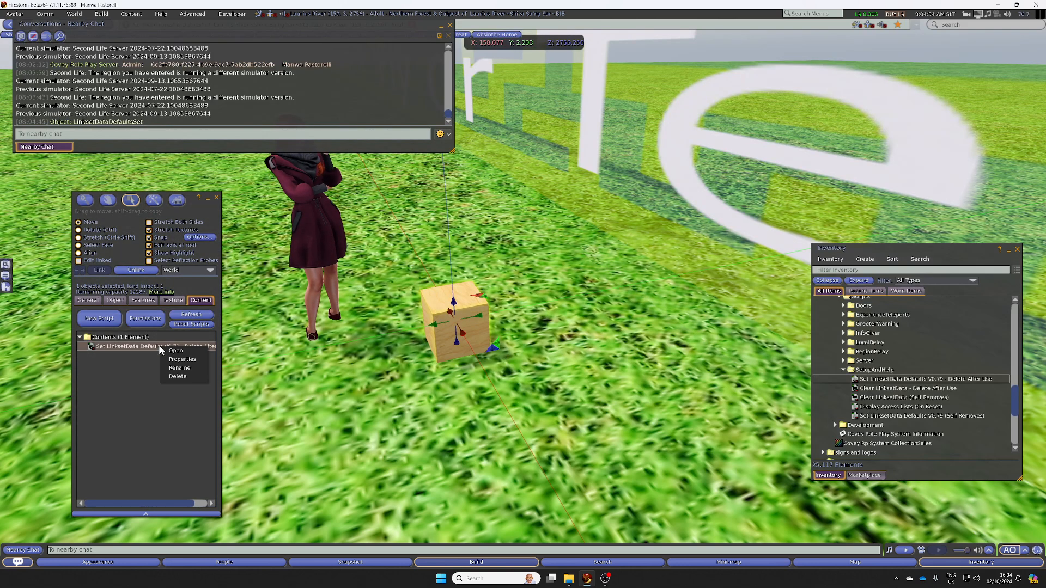
{"action": "left_click", "coordinate": [177, 377]}
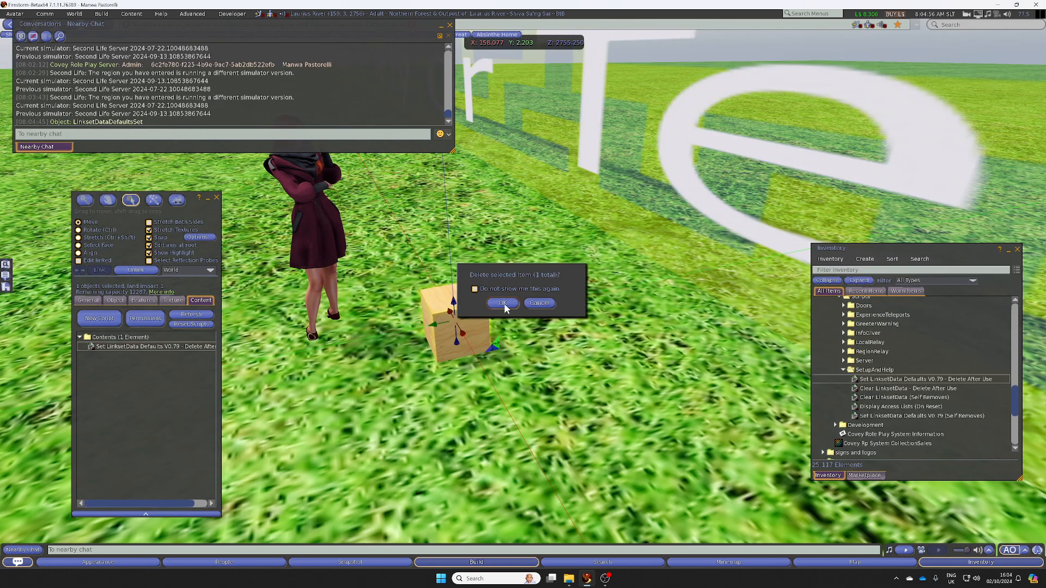
{"action": "left_click", "coordinate": [502, 303]}
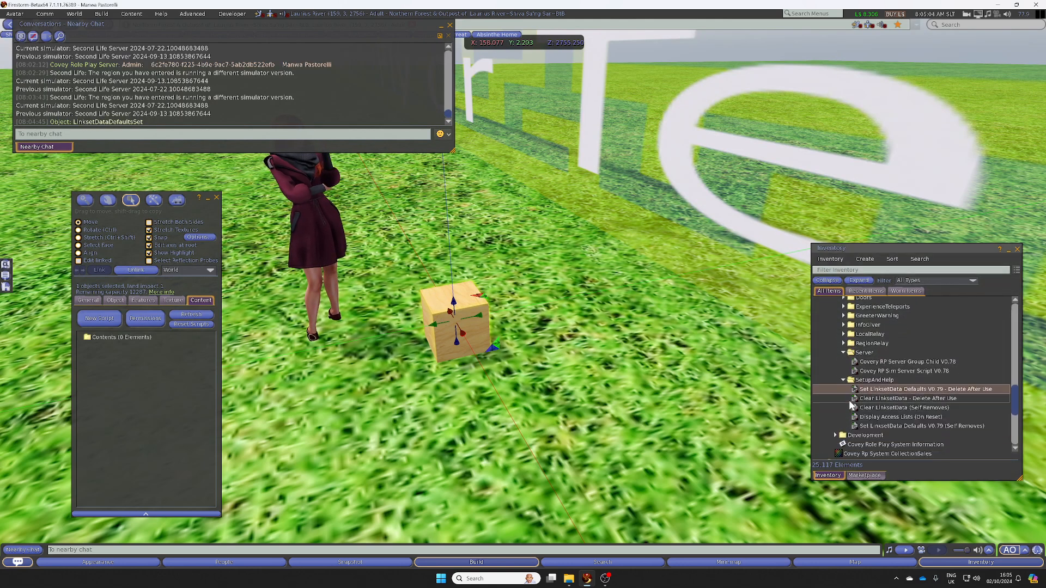
Step: Add Covey RP Sim Server Script V0.78, rename box 'role pla', and run self-removing defaults on a second box
{"action": "left_click", "coordinate": [902, 371]}
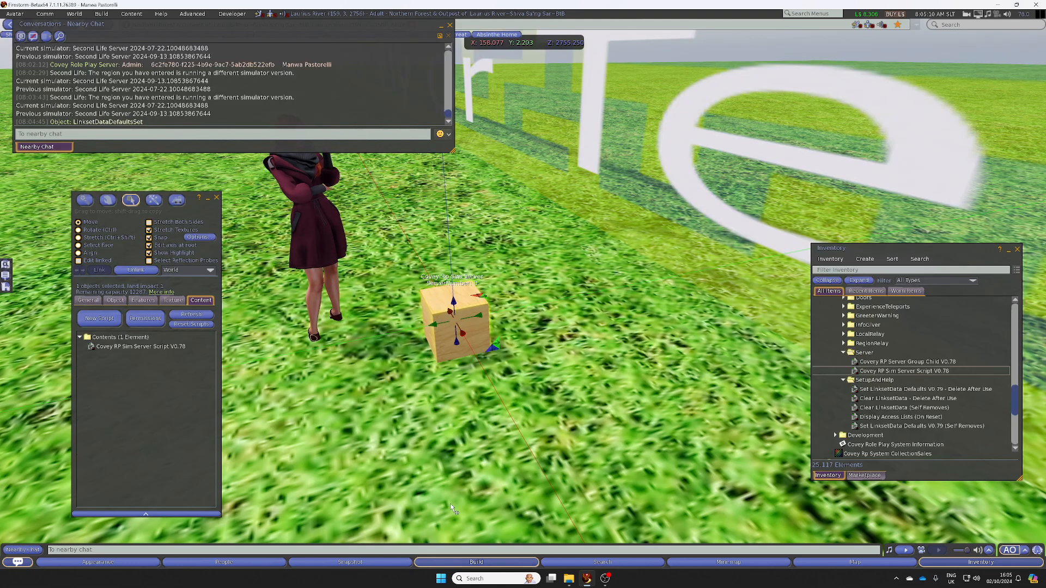
{"action": "left_click", "coordinate": [87, 300]}
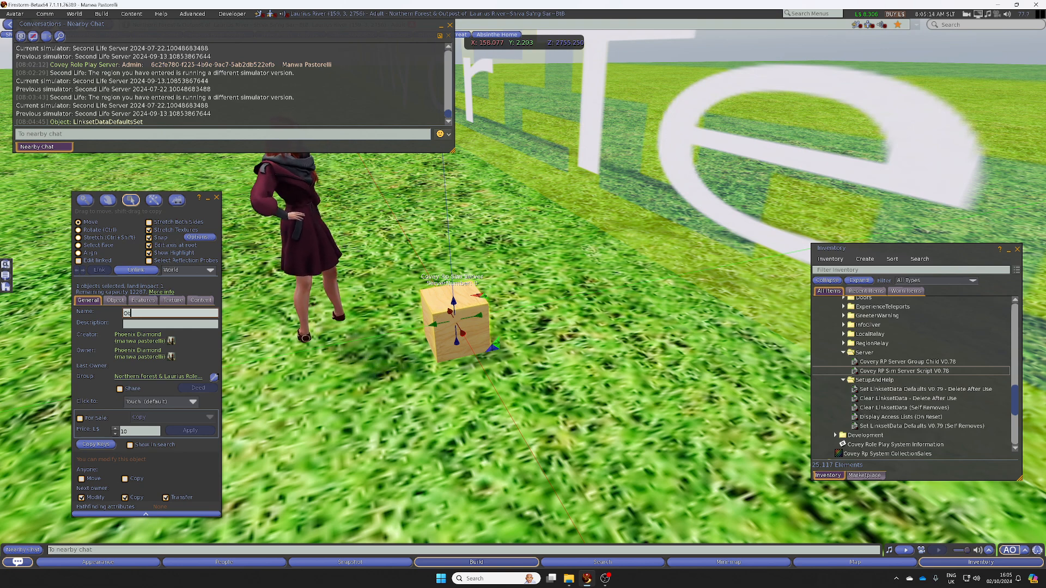
{"action": "type", "text": "role pla"}
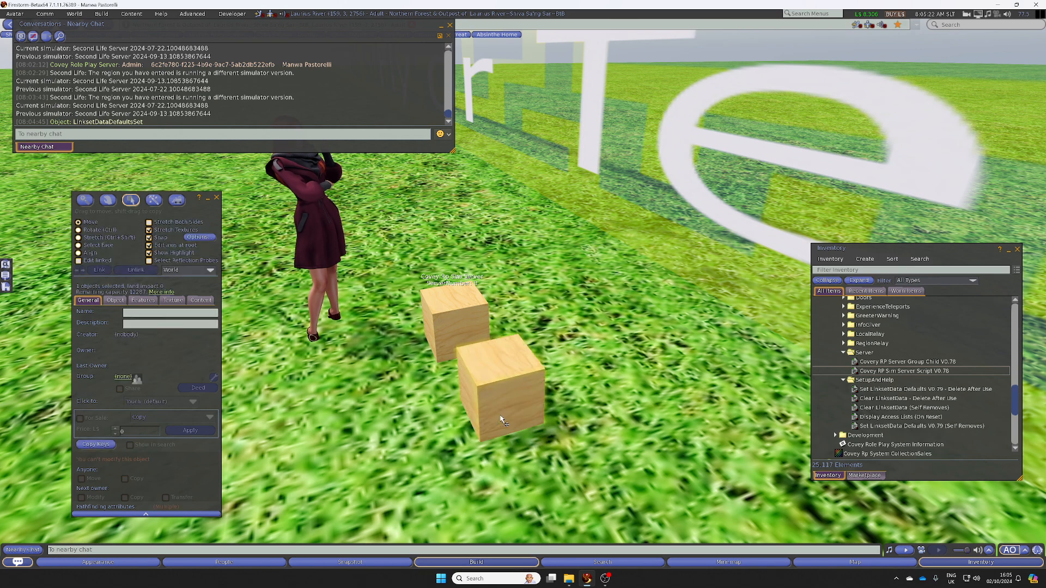
{"action": "left_click", "coordinate": [200, 300]}
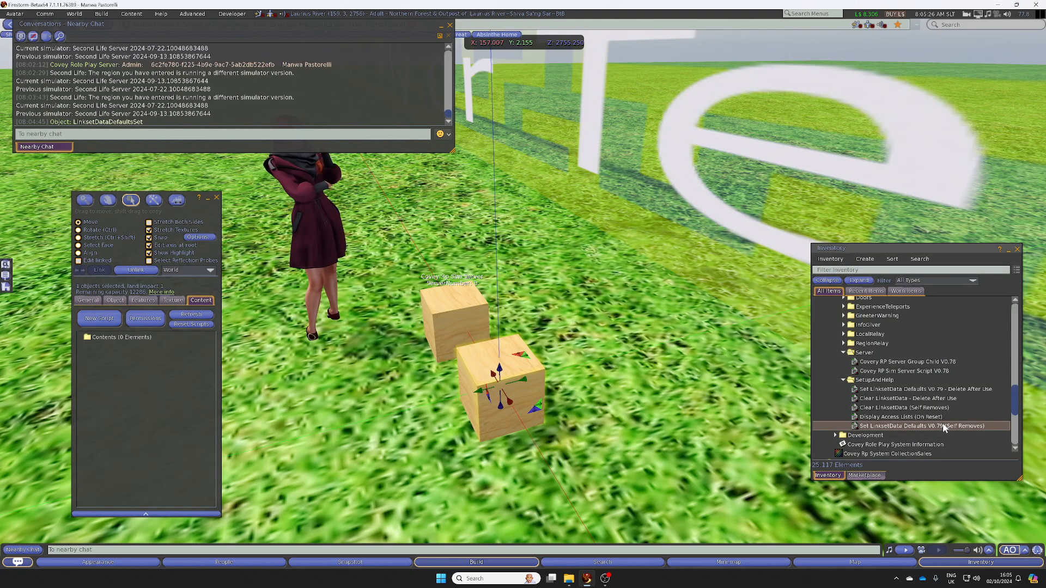
{"action": "double_click", "coordinate": [927, 425]}
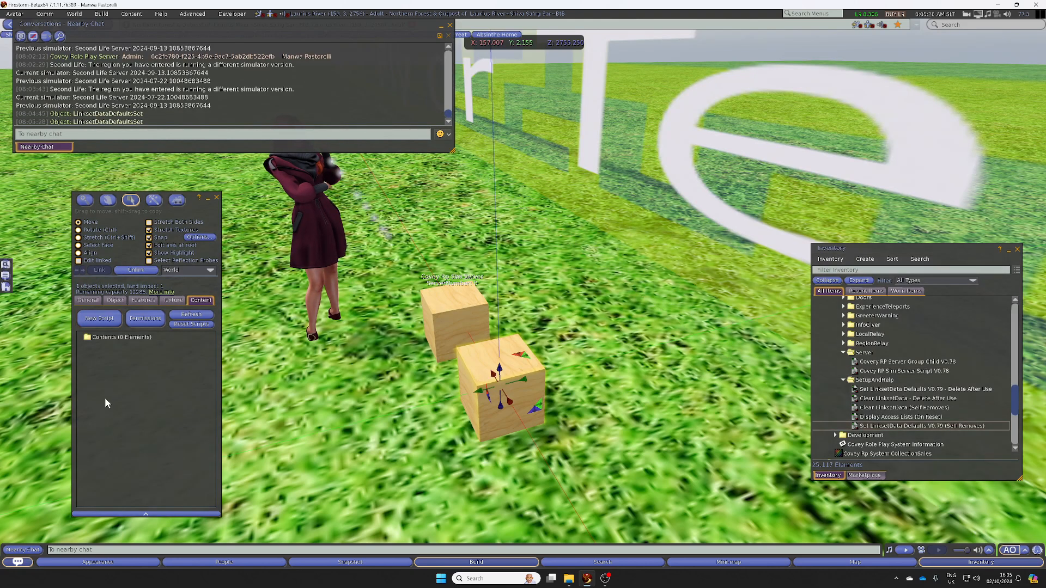